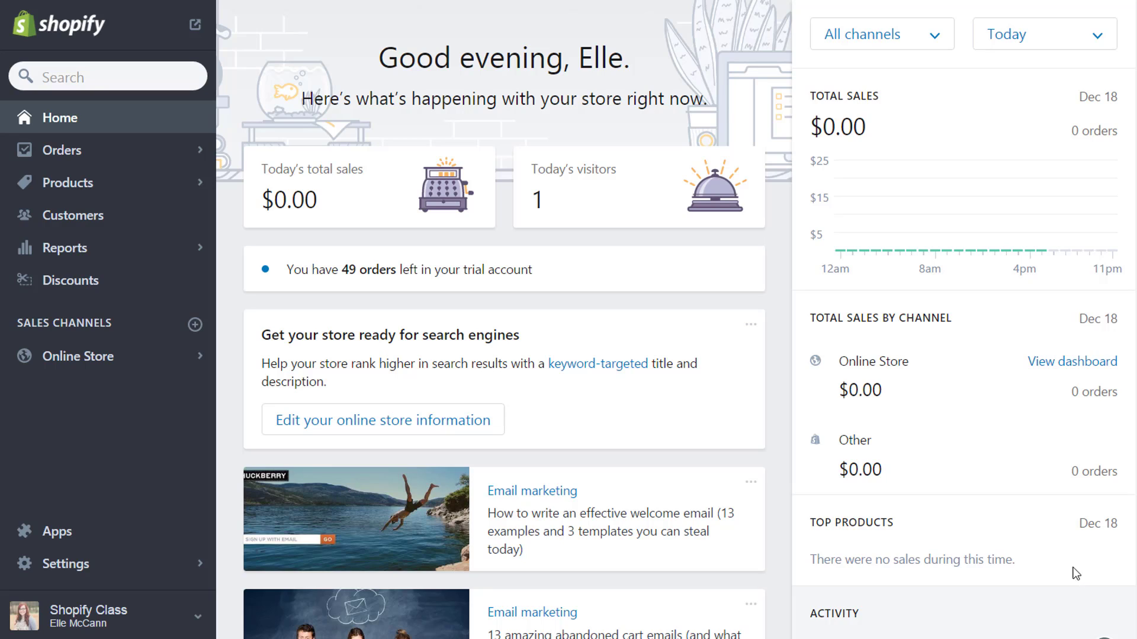
mouse_move(227, 229)
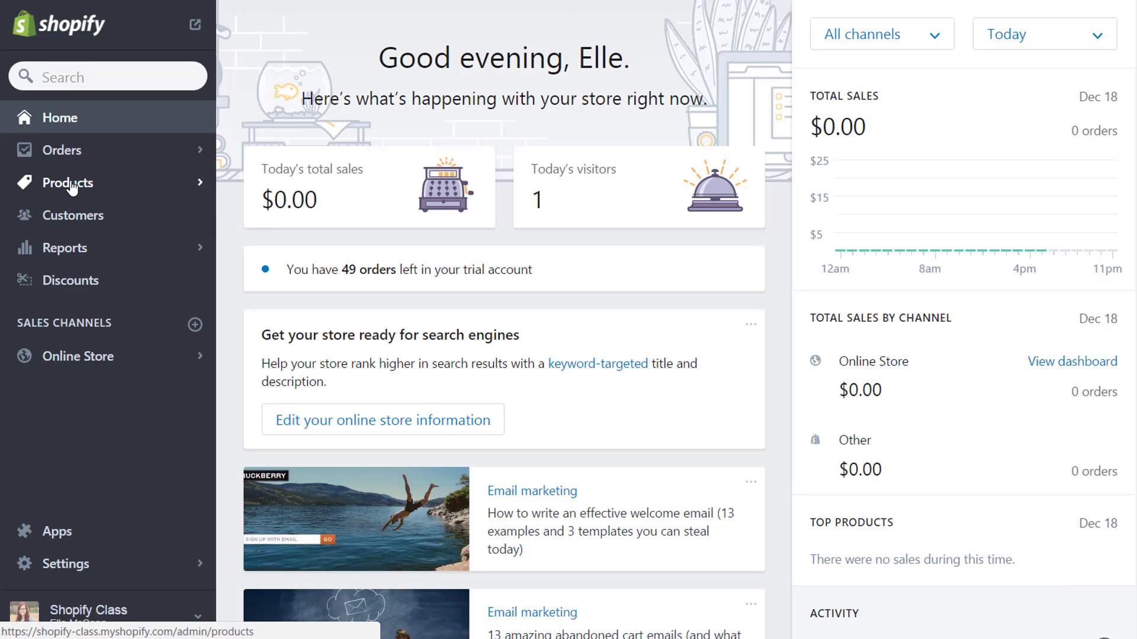
- Show the All Products list with Floral Card Set and French Style Gift Wrap
click(69, 182)
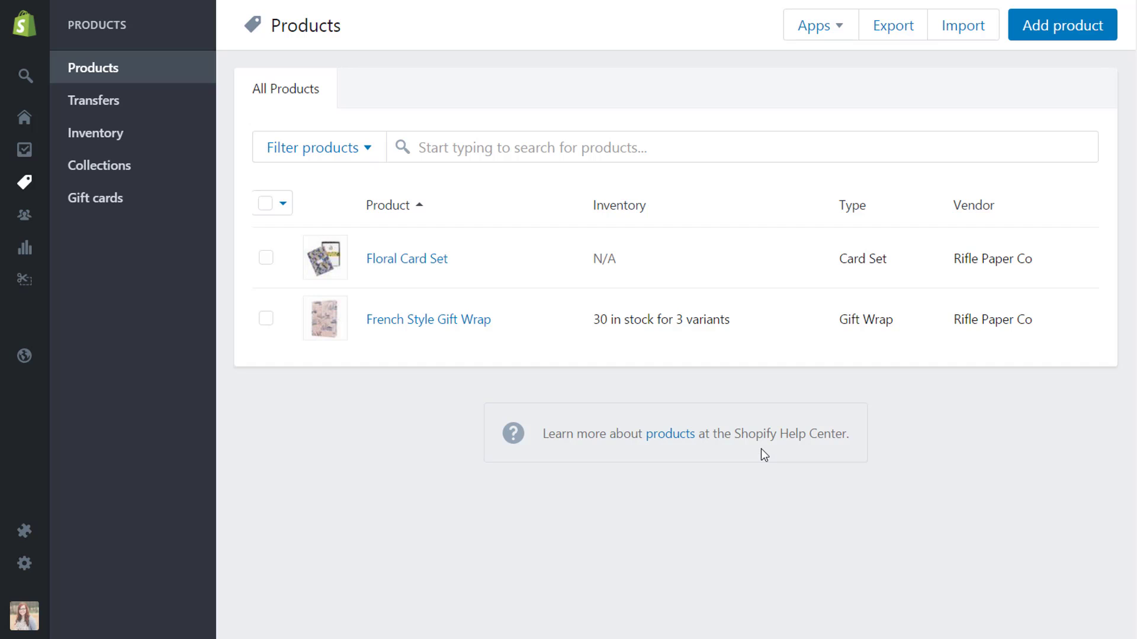
mouse_move(748, 436)
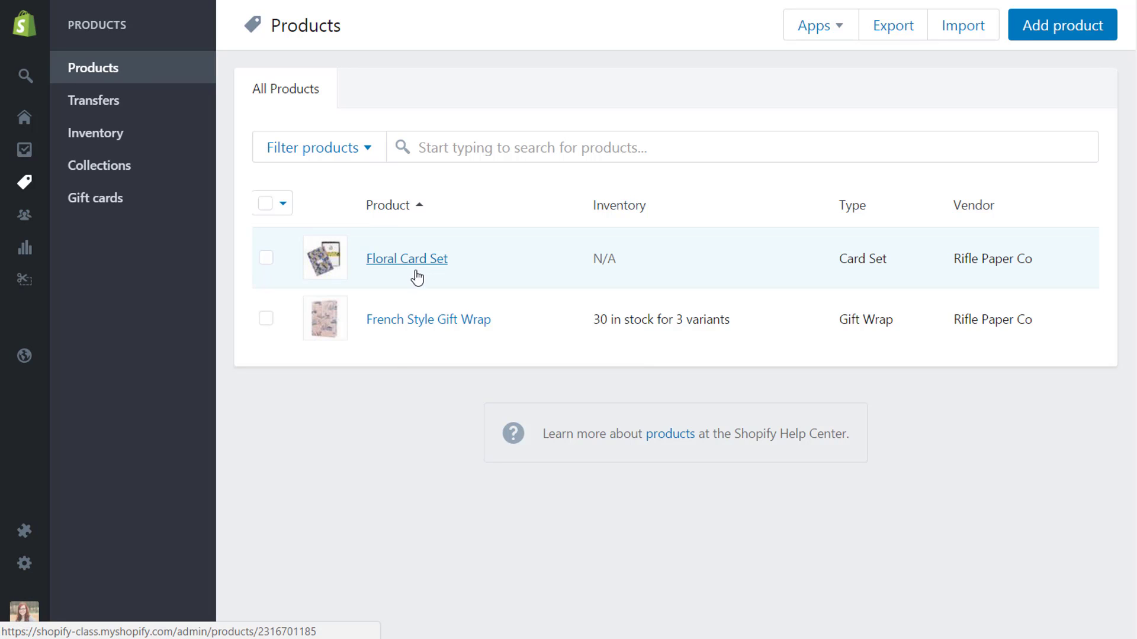
mouse_move(390, 383)
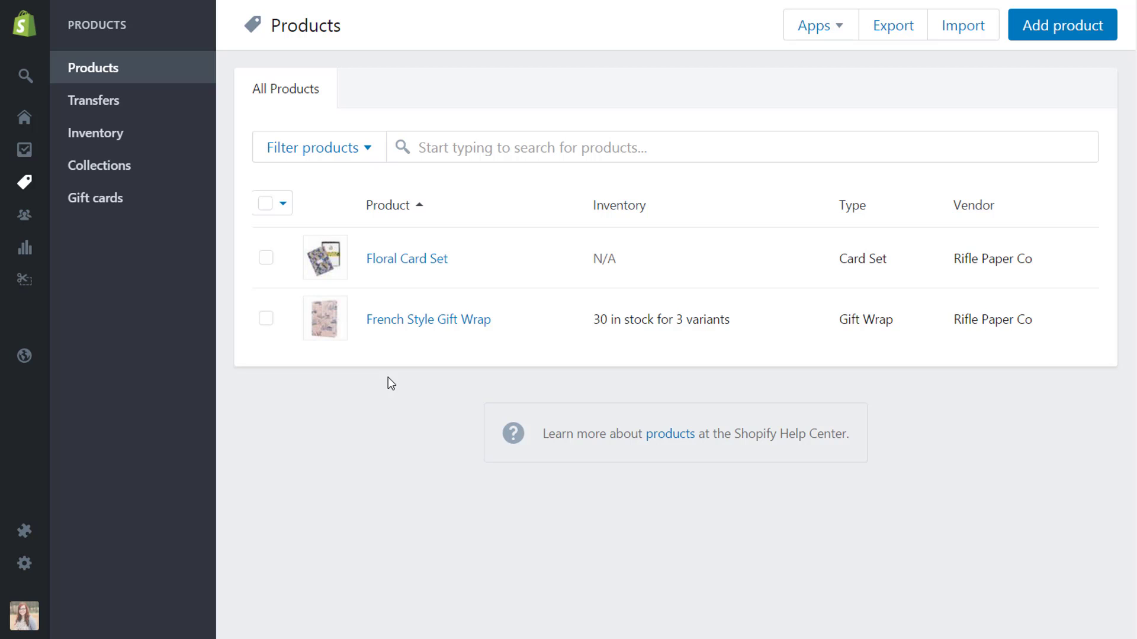
mouse_move(265, 202)
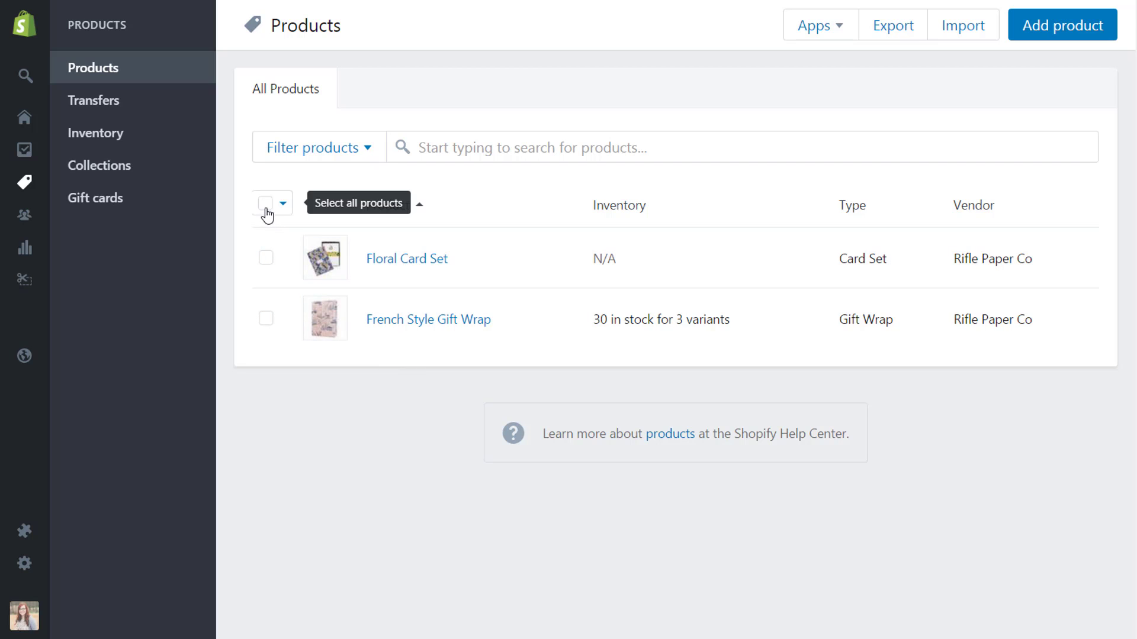
- Select every product on the page and view the bulk actions available
click(266, 202)
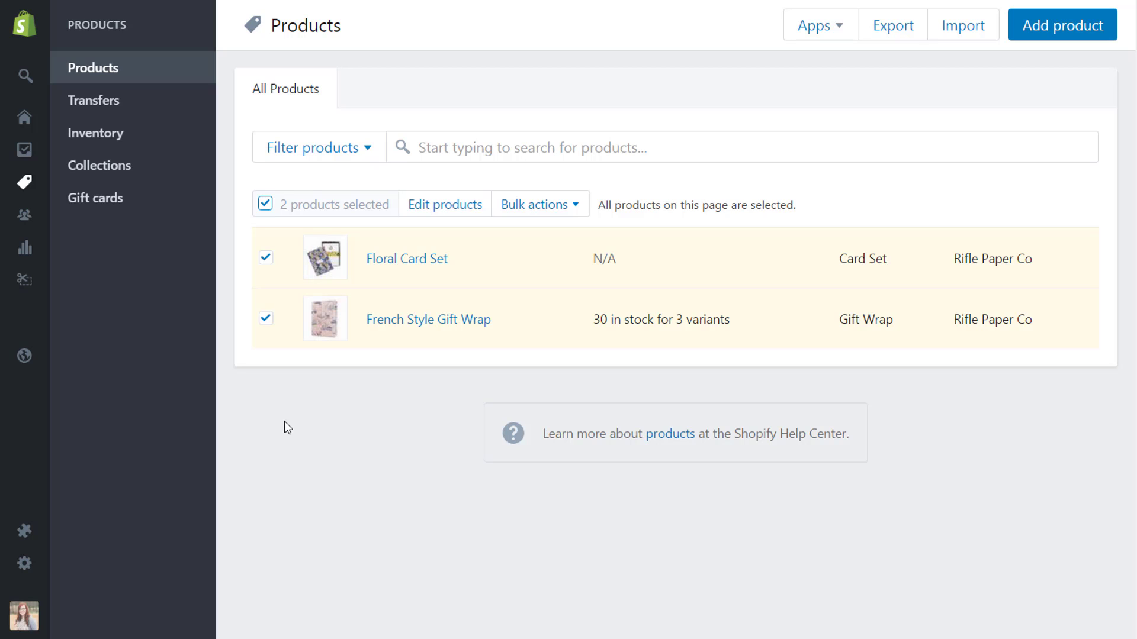
mouse_move(933, 222)
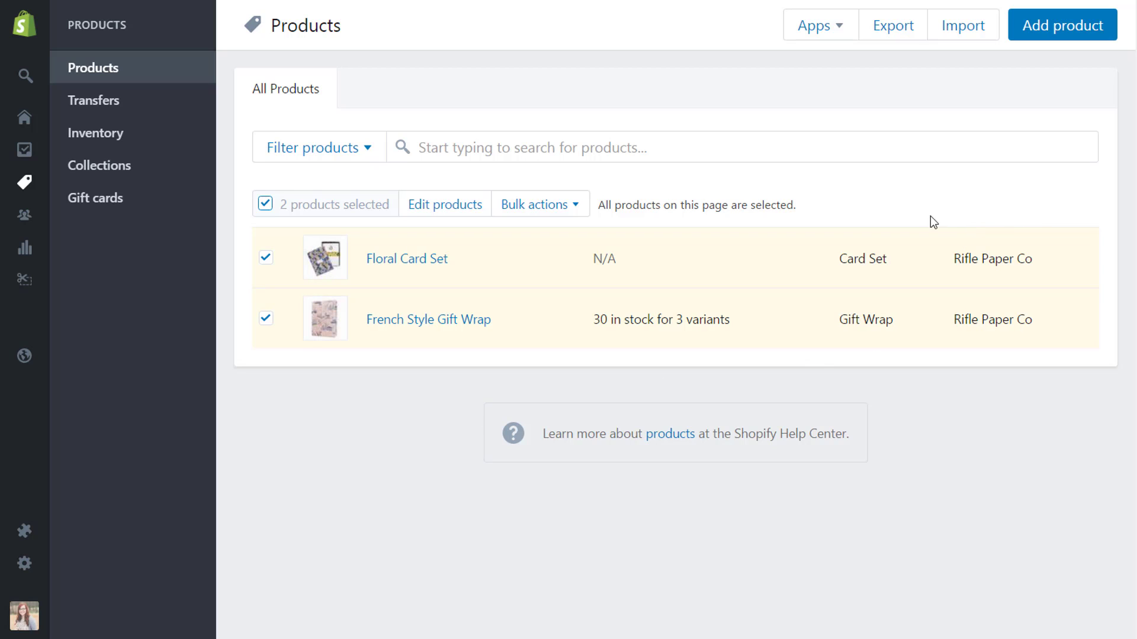
mouse_move(875, 210)
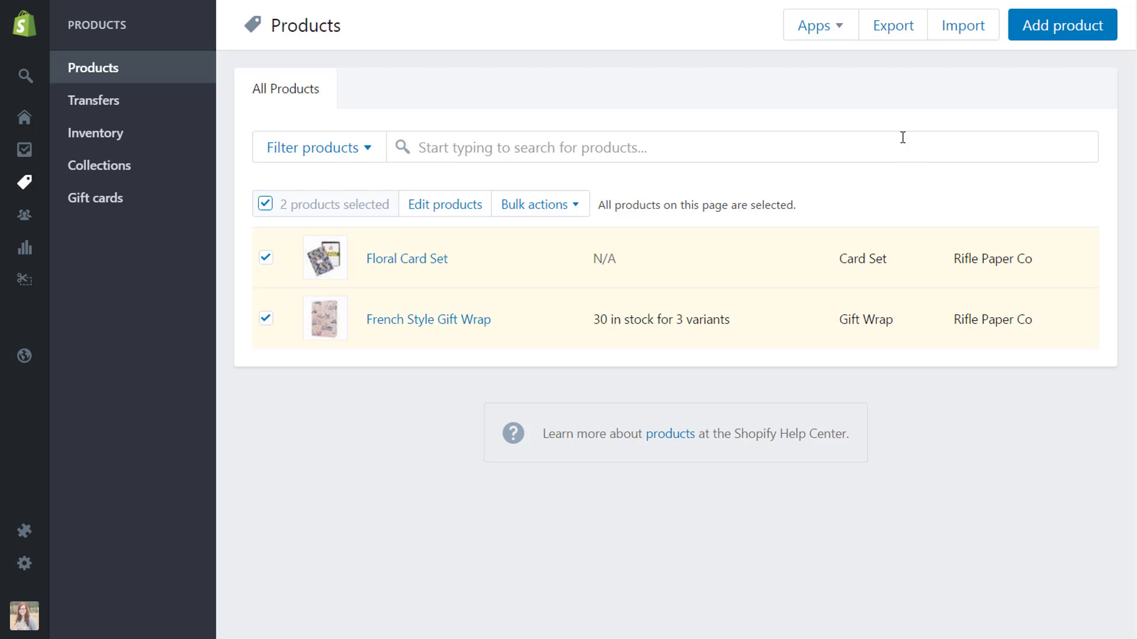
mouse_move(887, 182)
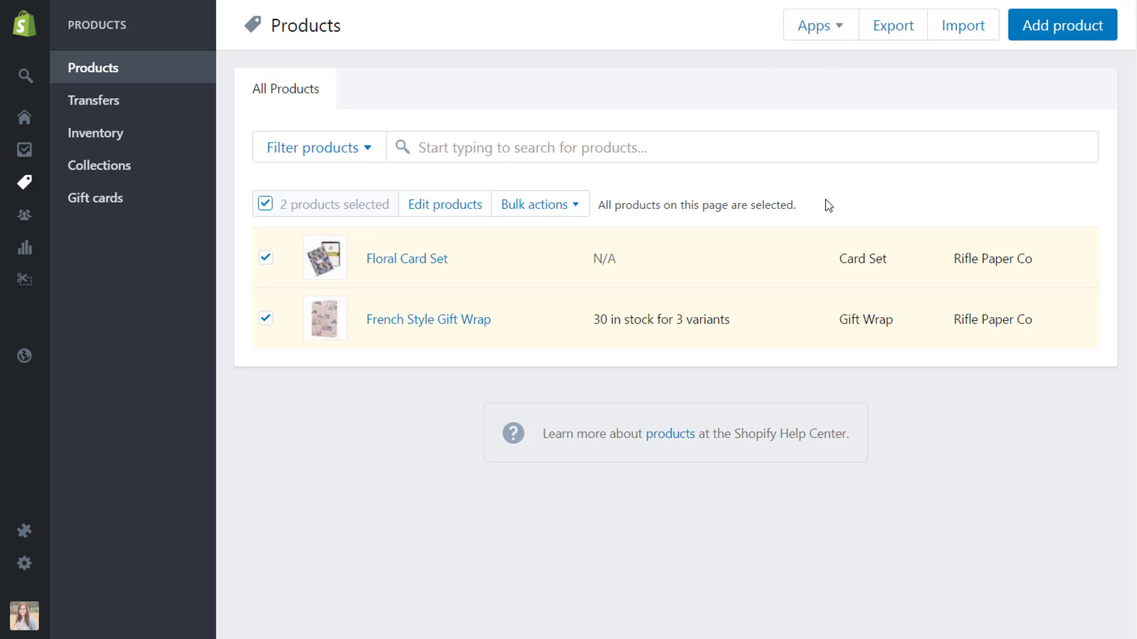
mouse_move(833, 201)
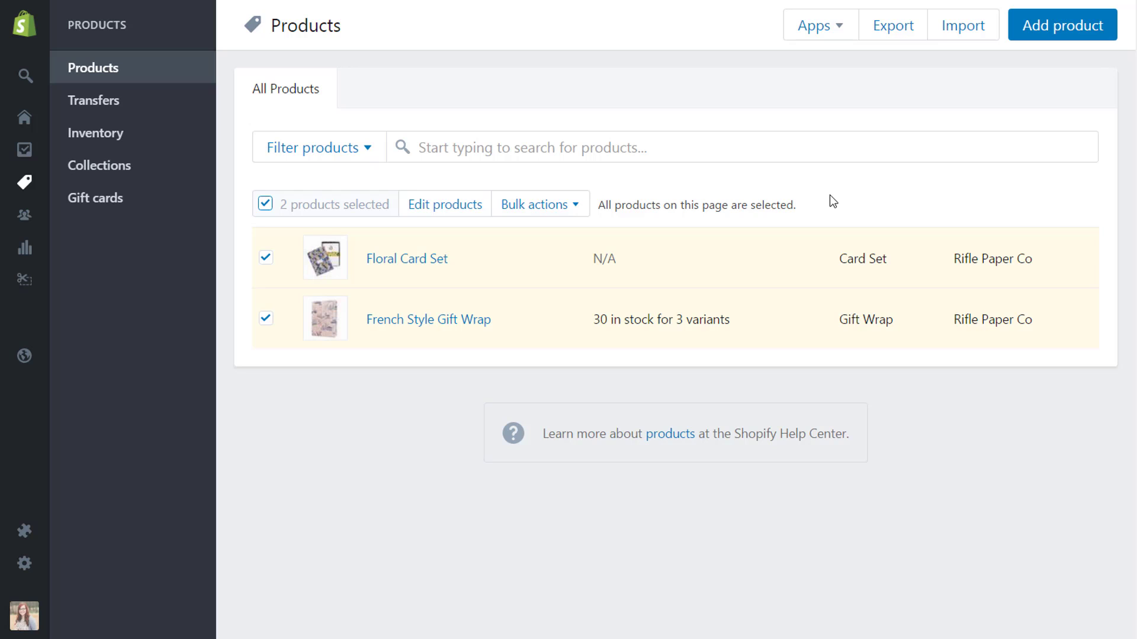
mouse_move(861, 222)
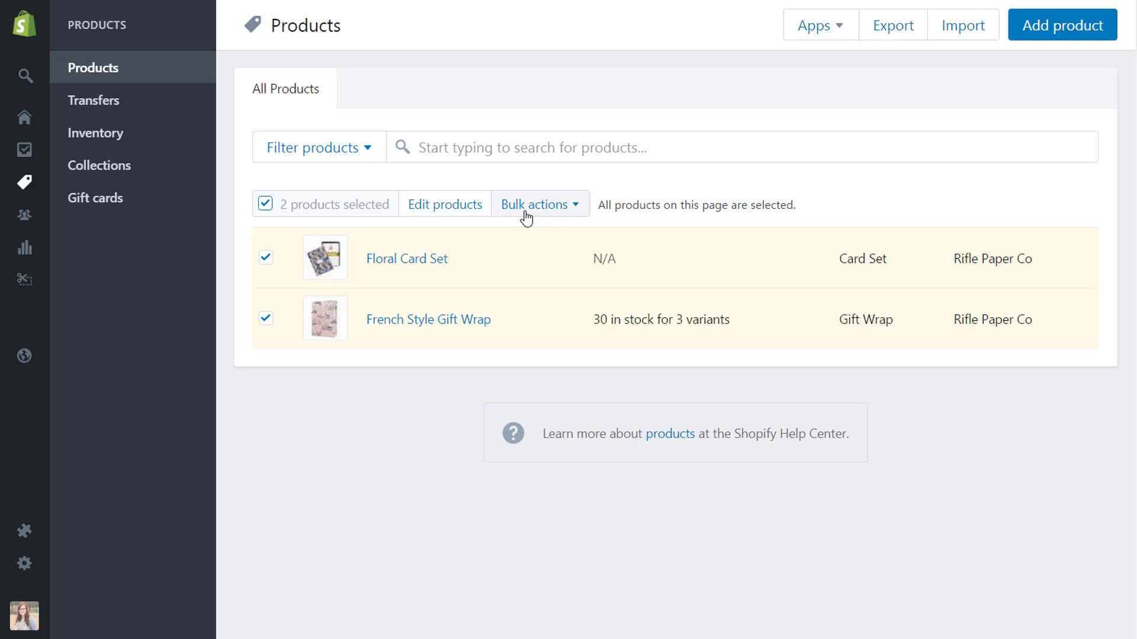
mouse_move(543, 212)
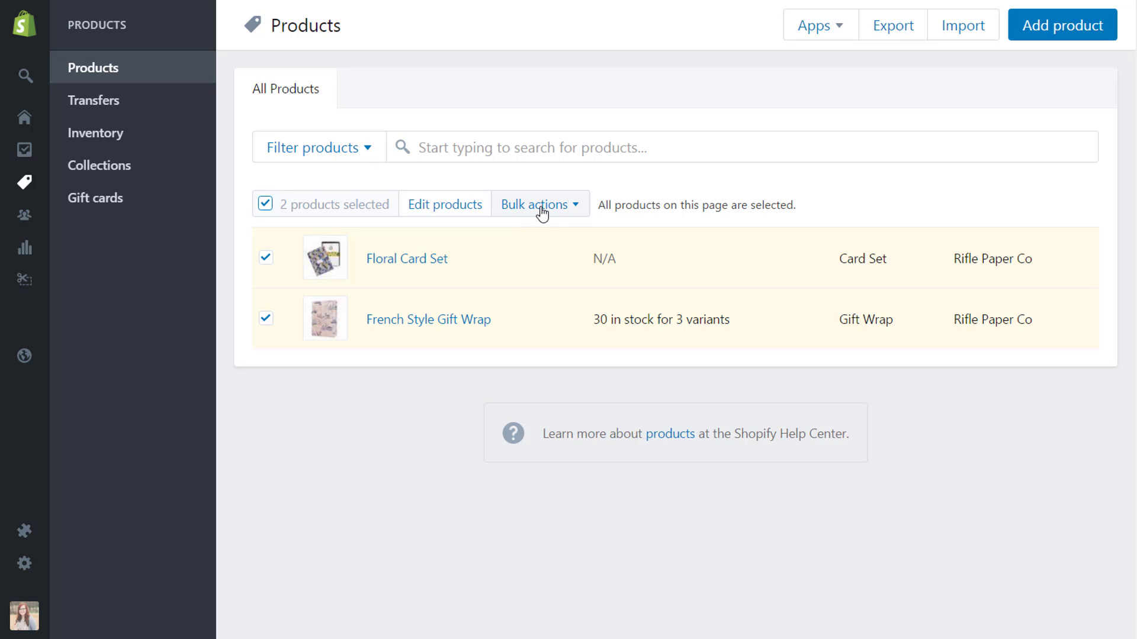
click(540, 204)
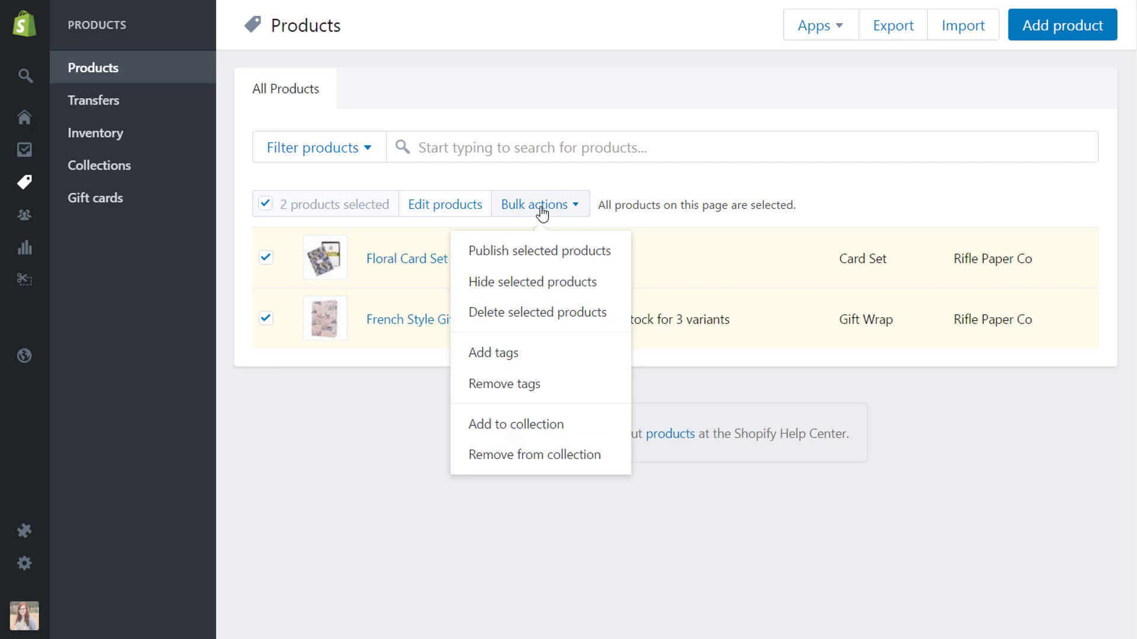
mouse_move(658, 185)
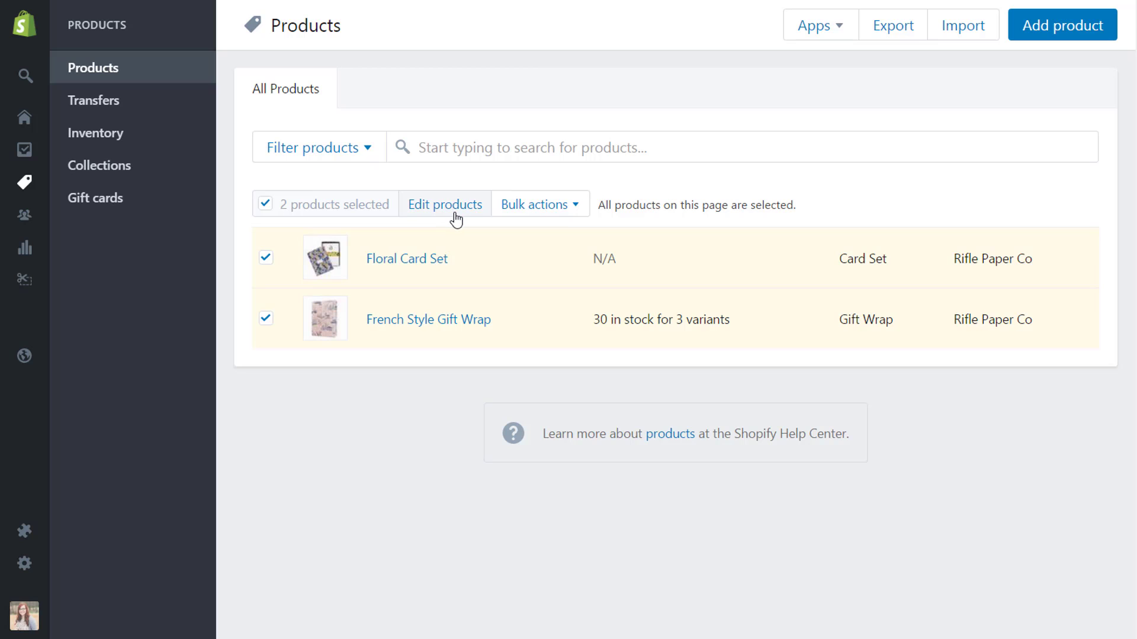
- Start bulk editing the selected products and list the fields that can be added as columns
click(446, 204)
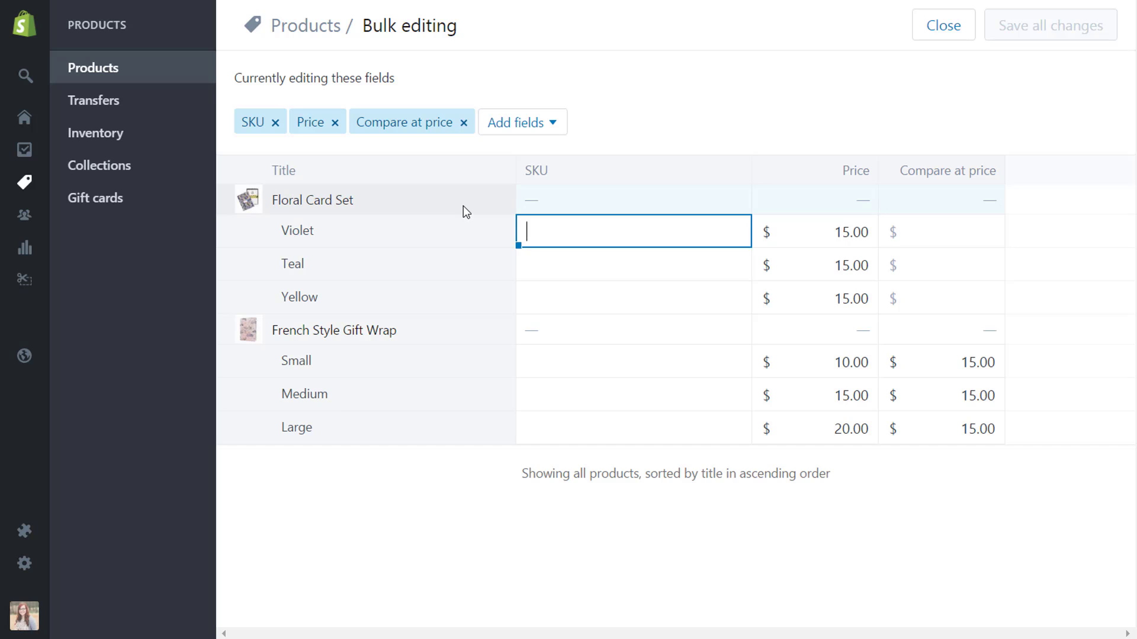
mouse_move(466, 194)
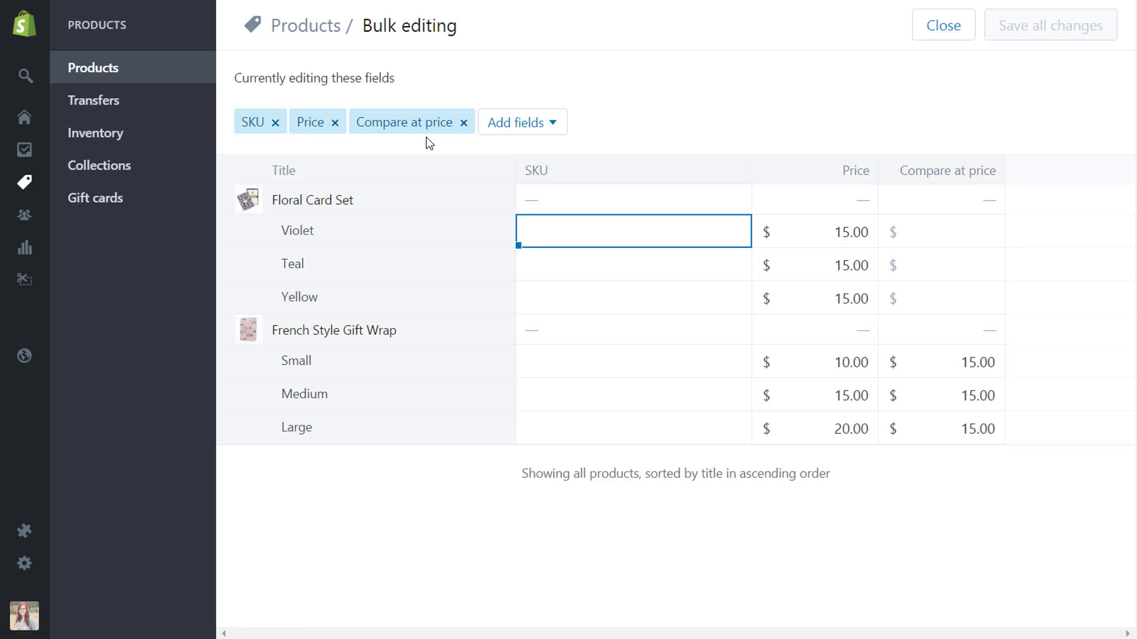
mouse_move(508, 144)
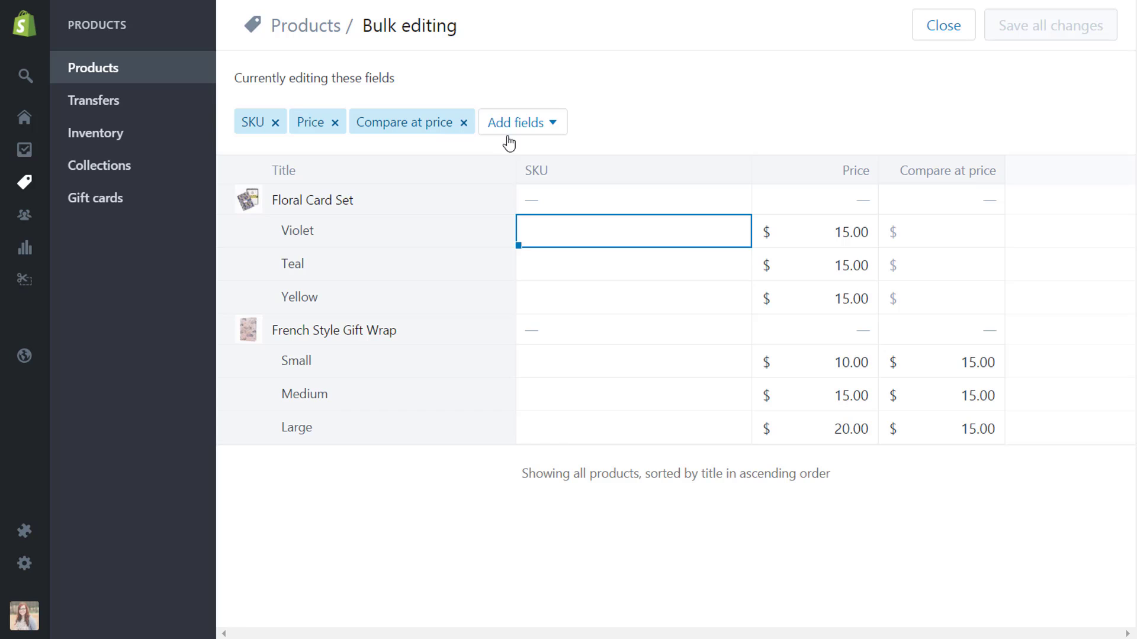
click(521, 122)
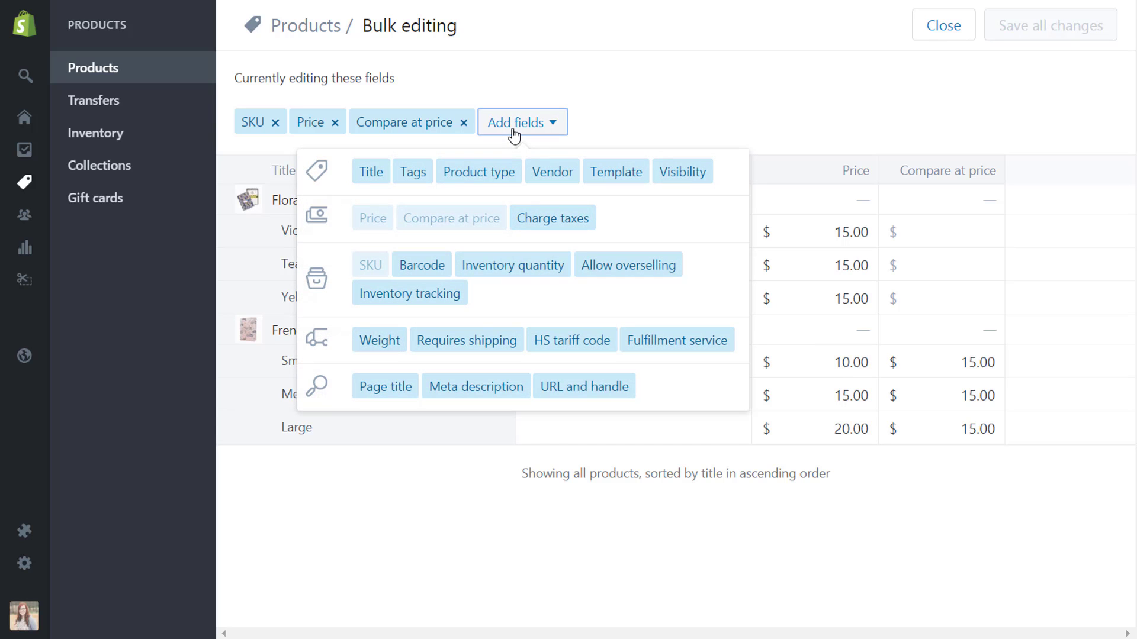
mouse_move(356, 192)
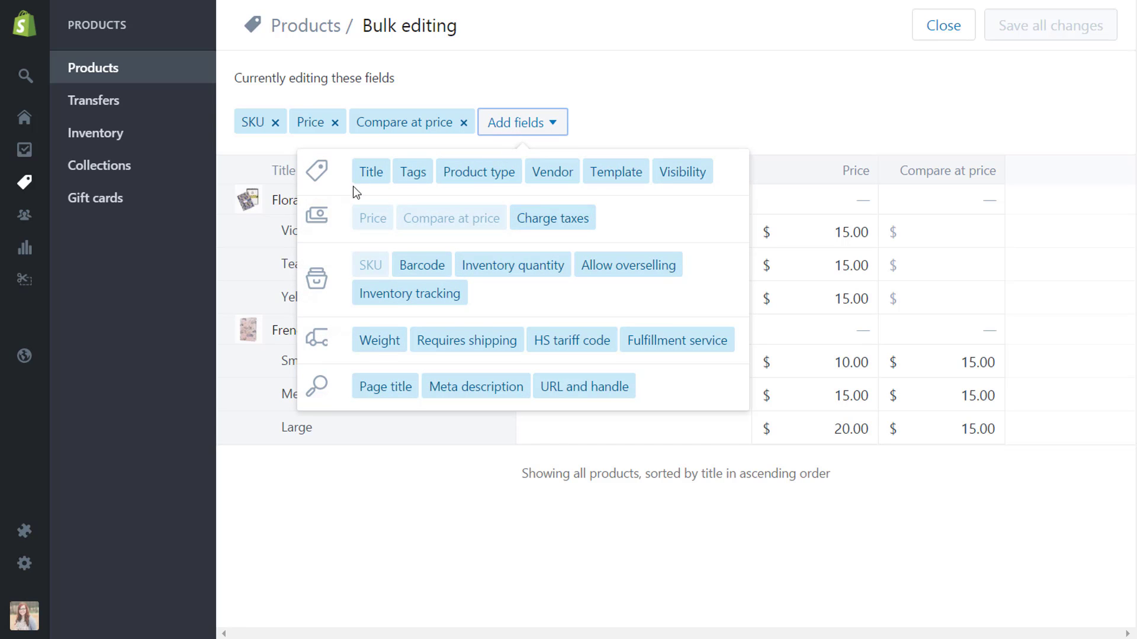
mouse_move(624, 222)
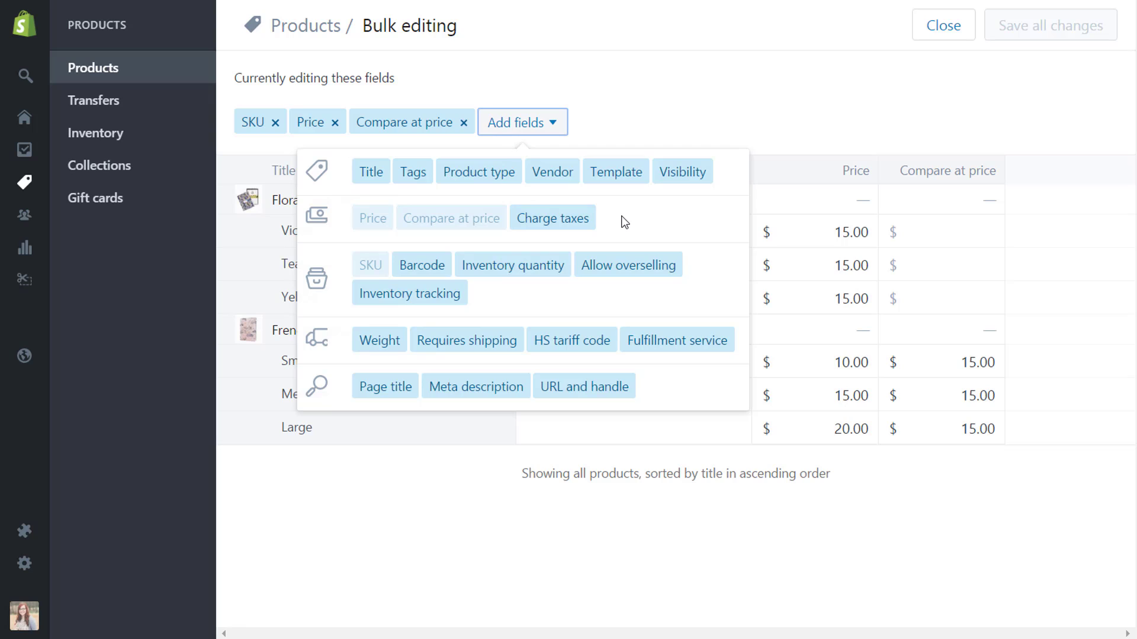
mouse_move(483, 219)
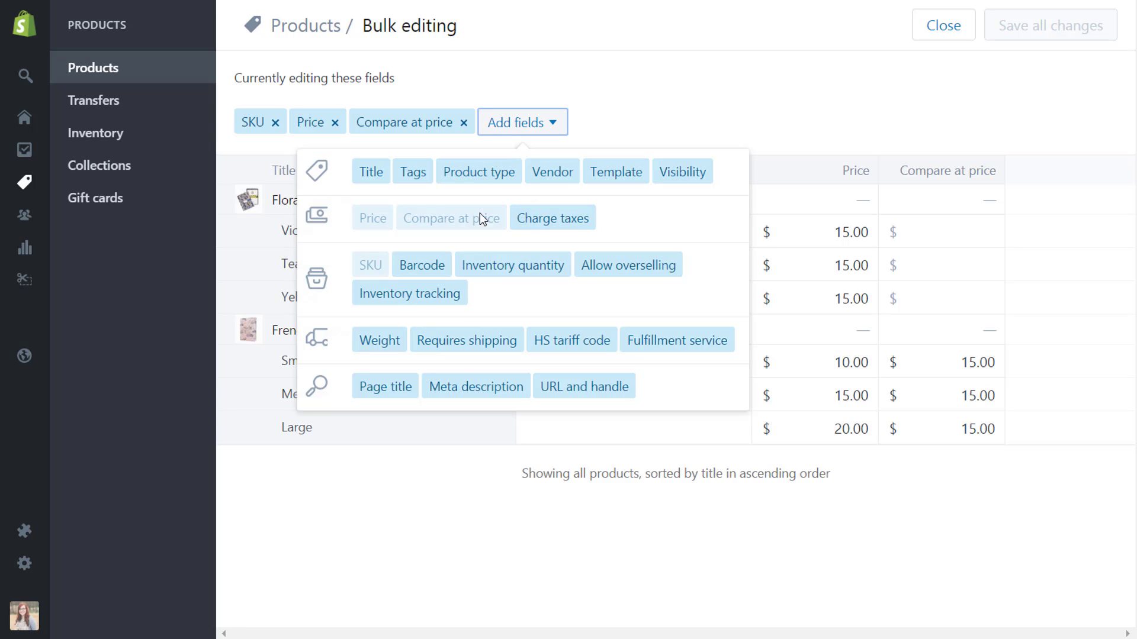
mouse_move(408, 182)
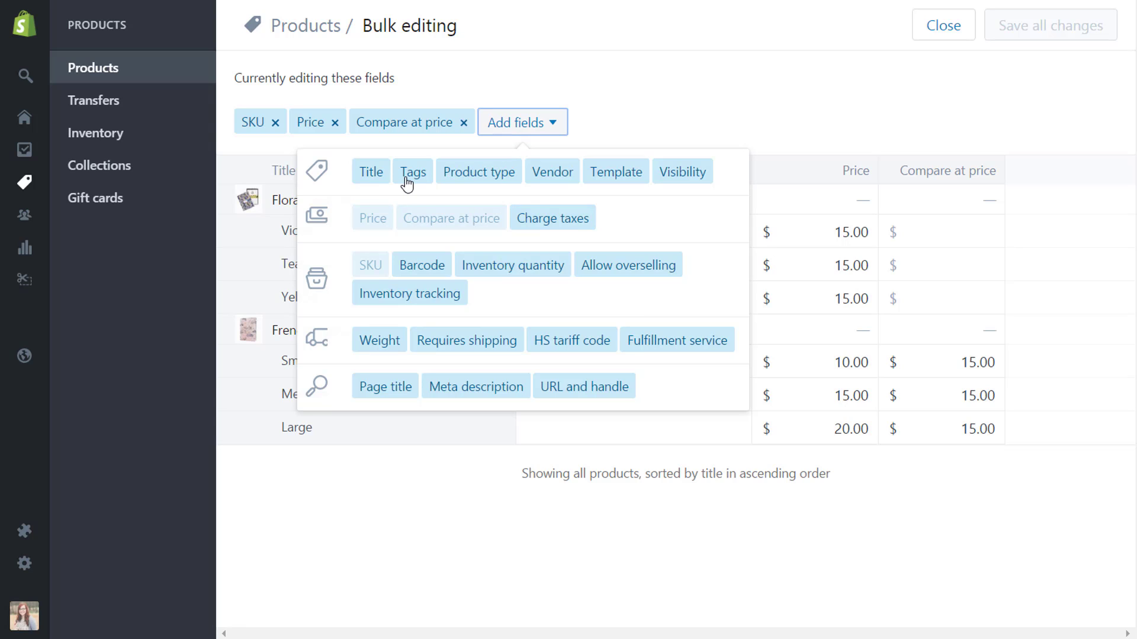
mouse_move(545, 189)
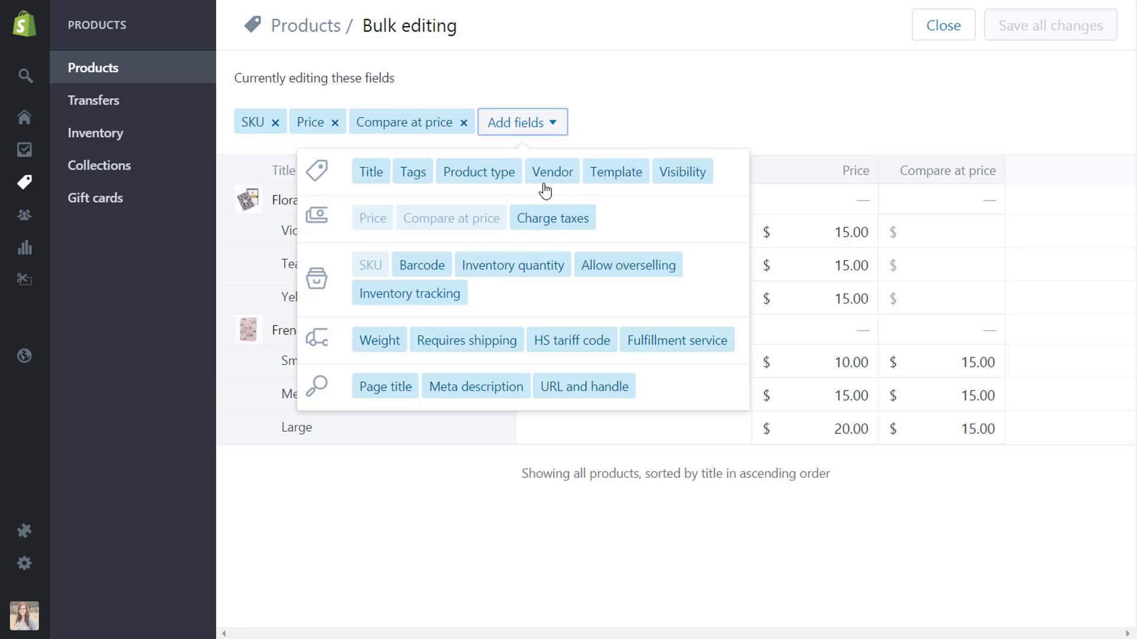
mouse_move(498, 186)
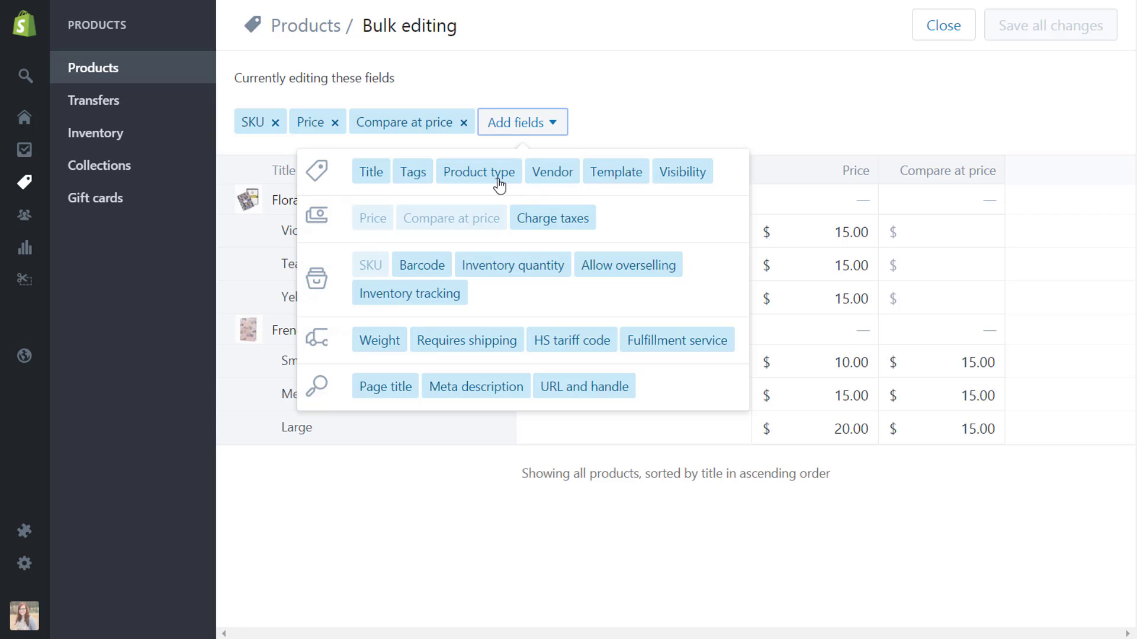
mouse_move(508, 189)
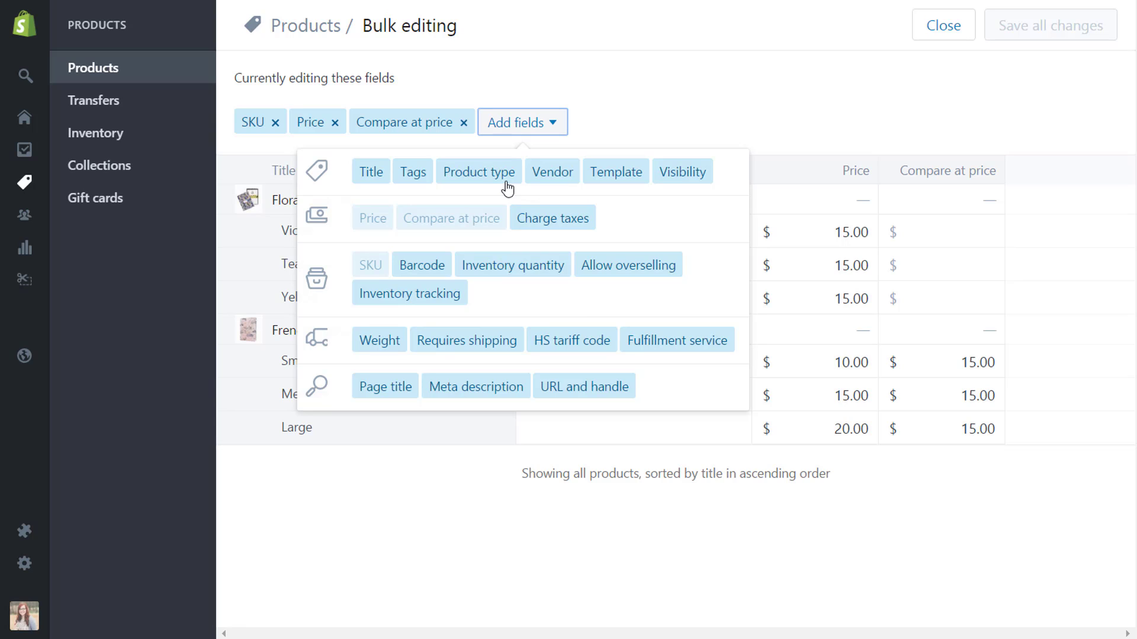
mouse_move(536, 279)
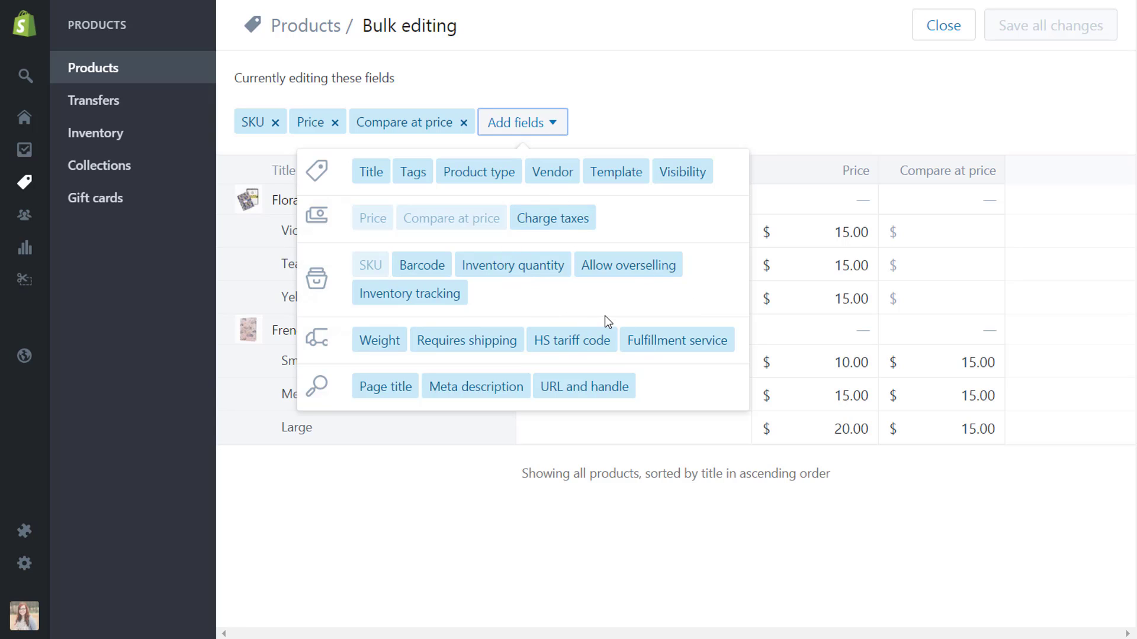
mouse_move(512, 279)
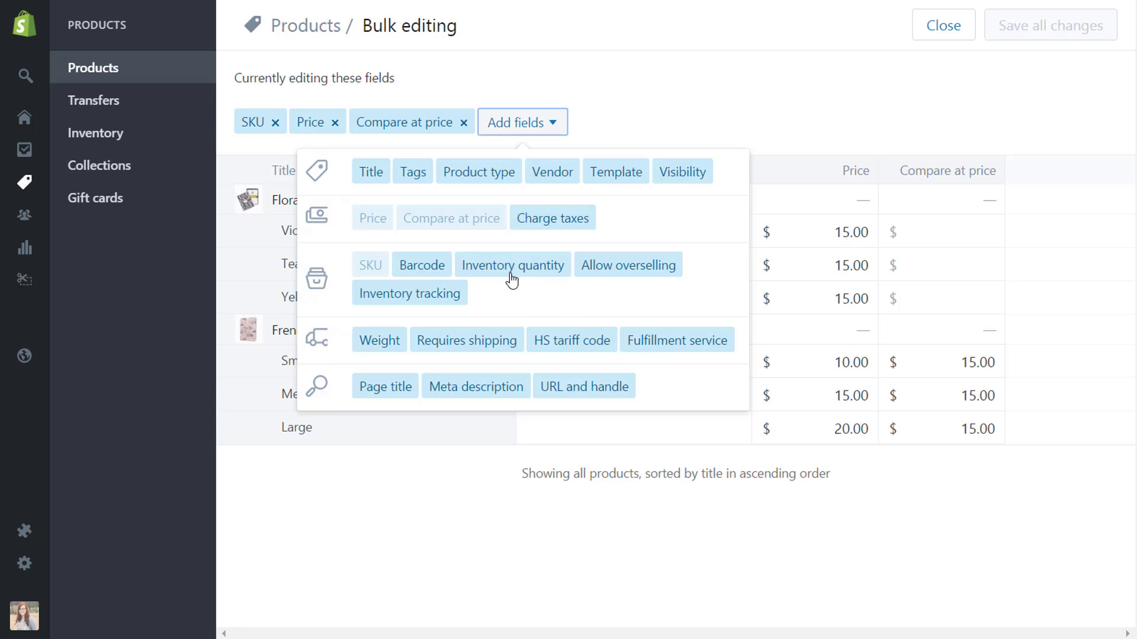
- Add the Inventory quantity column and remove the Compare at price and Price columns
click(511, 264)
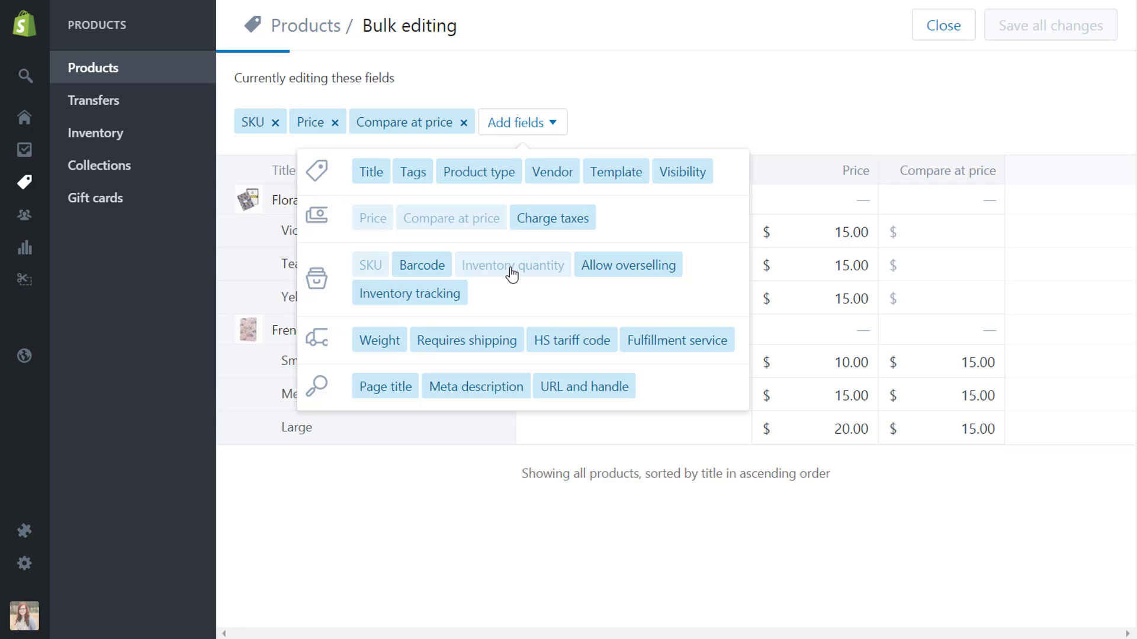
click(512, 265)
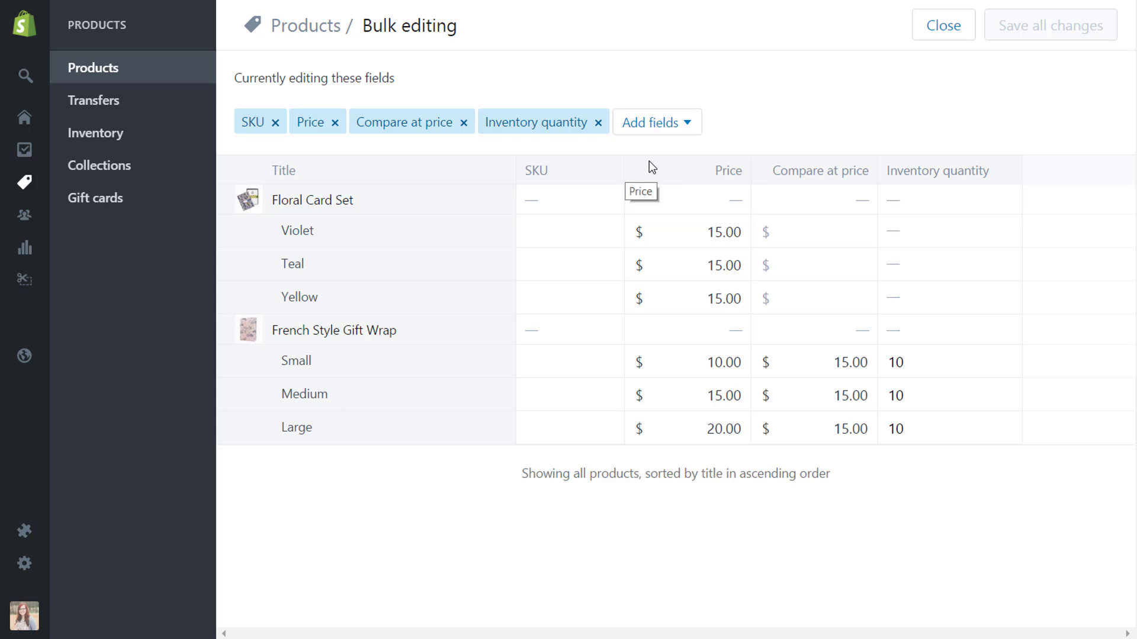
mouse_move(673, 144)
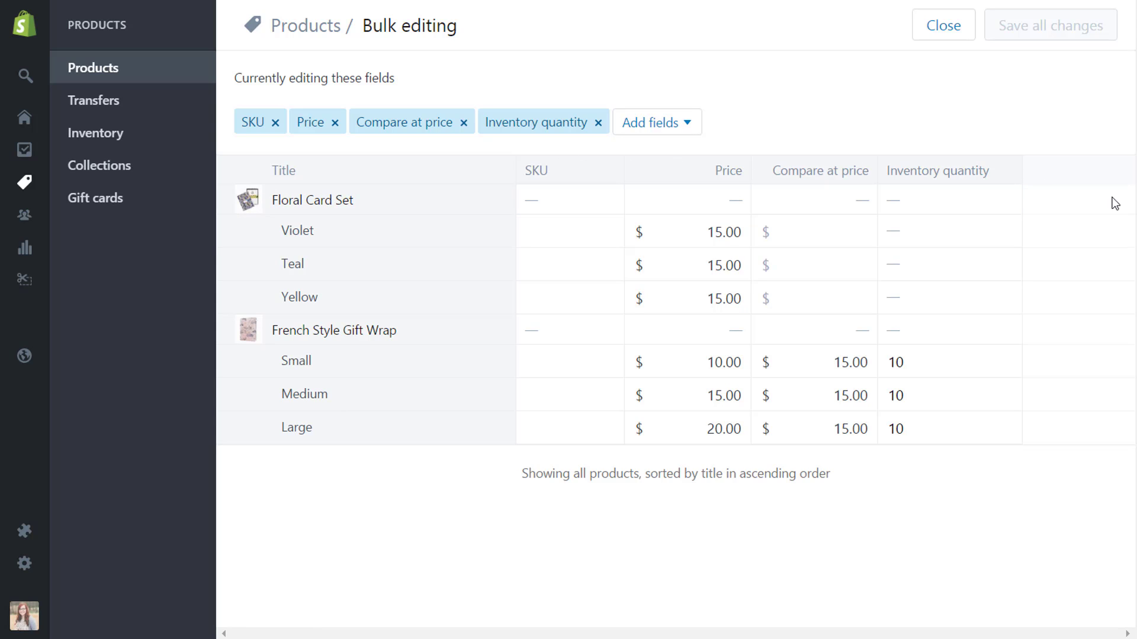
mouse_move(597, 155)
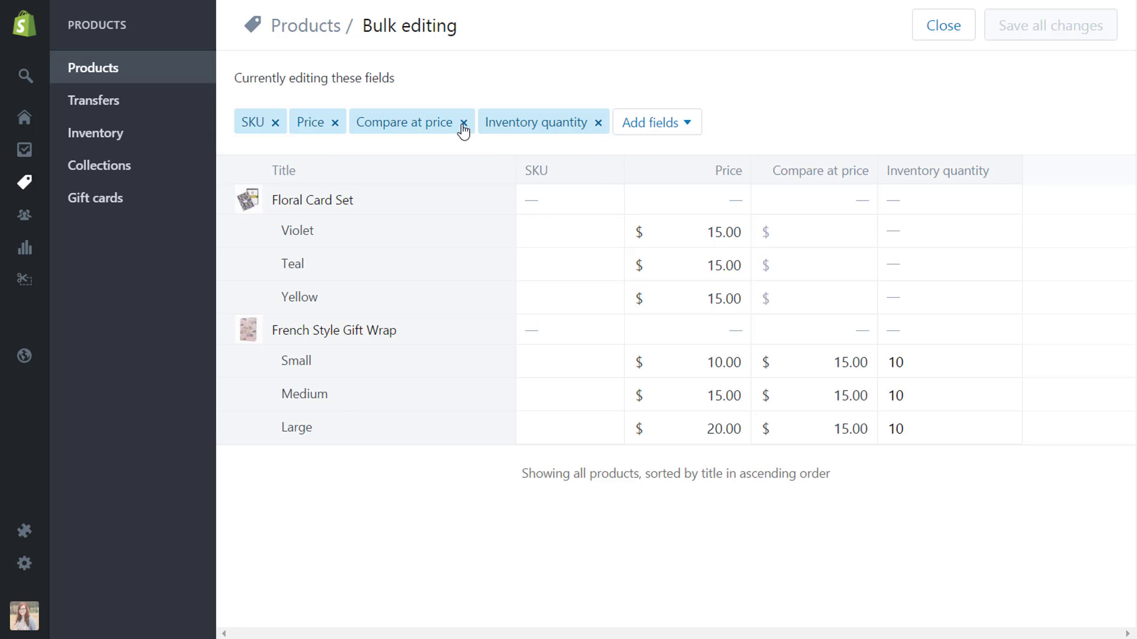
click(464, 122)
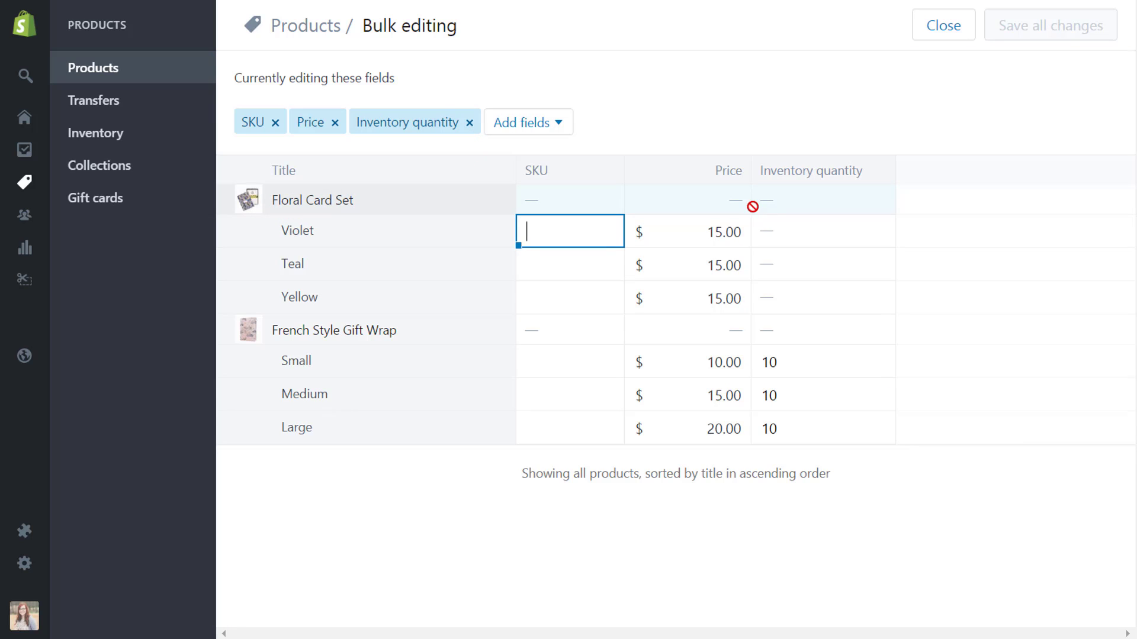
mouse_move(426, 193)
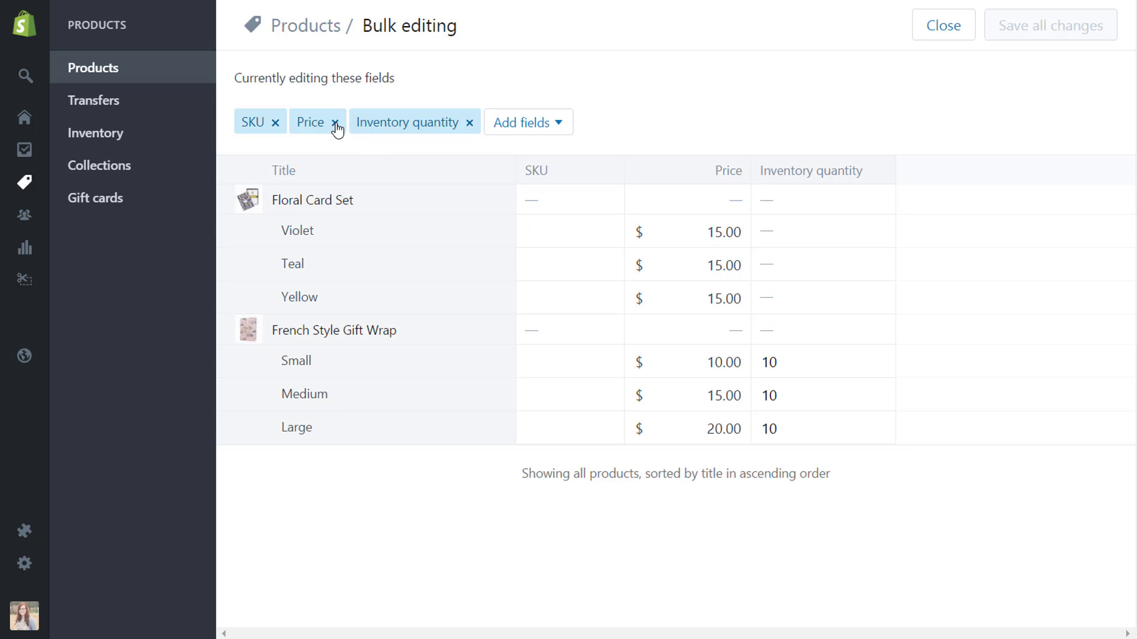
click(336, 122)
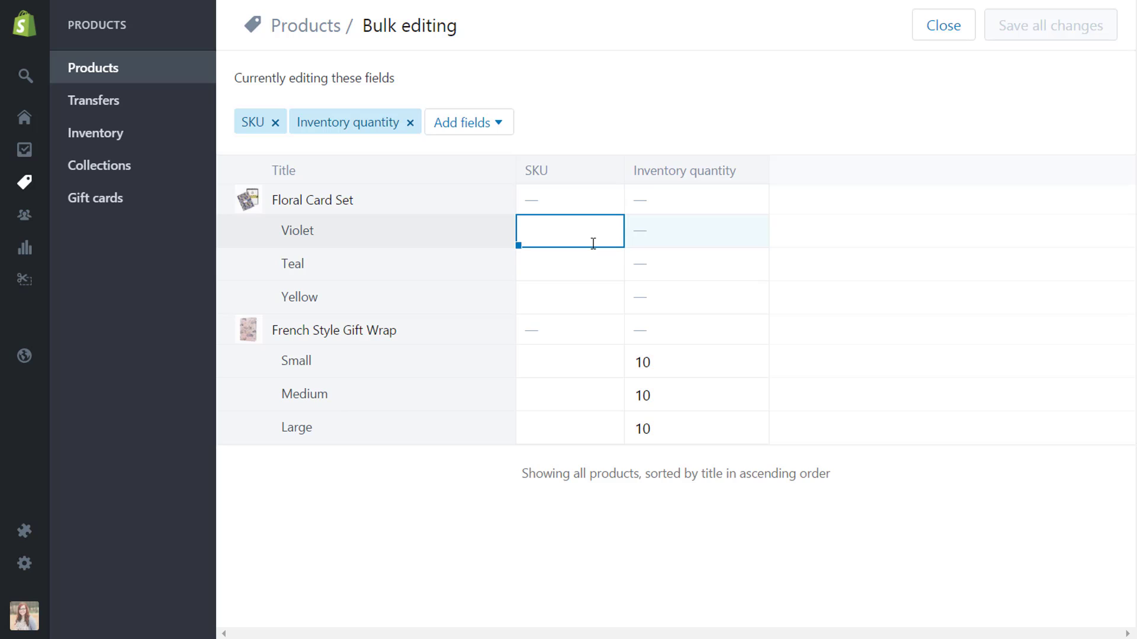
- Give the Floral Card Set variants SKUs CT-FloralV, CT-FloralT and CT-FloralY
text(CT)
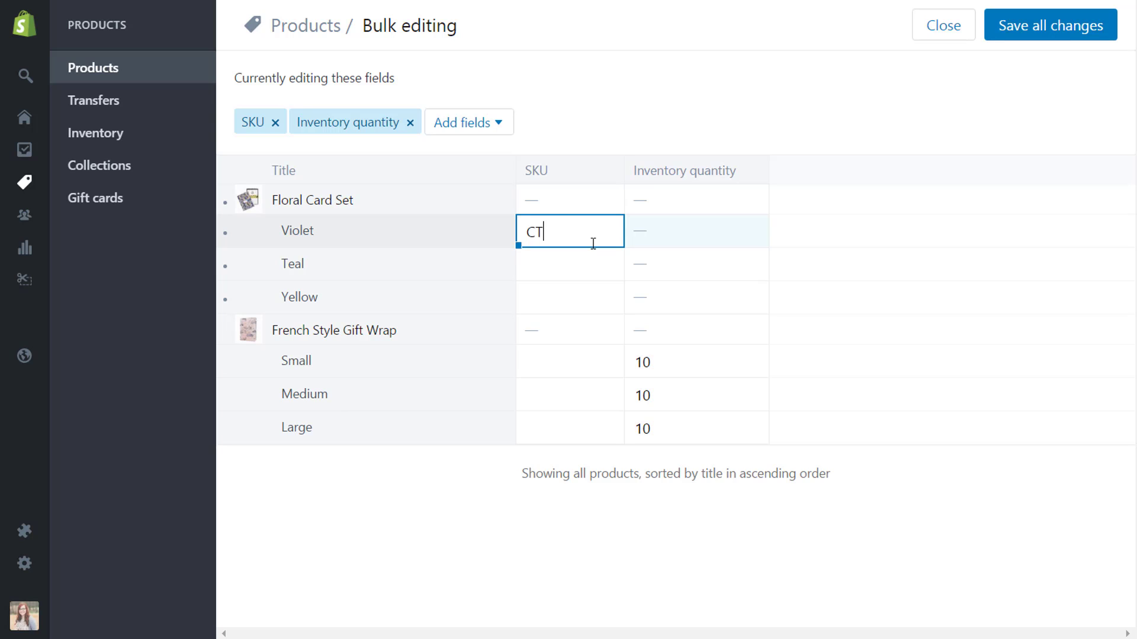
text(-Flo)
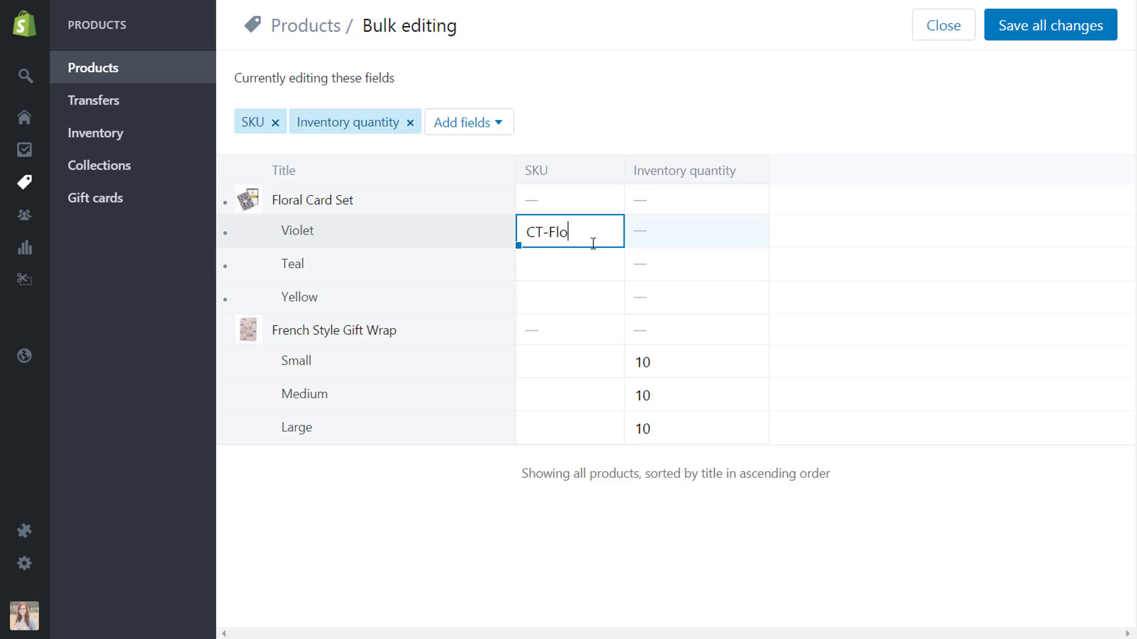
text(ralV)
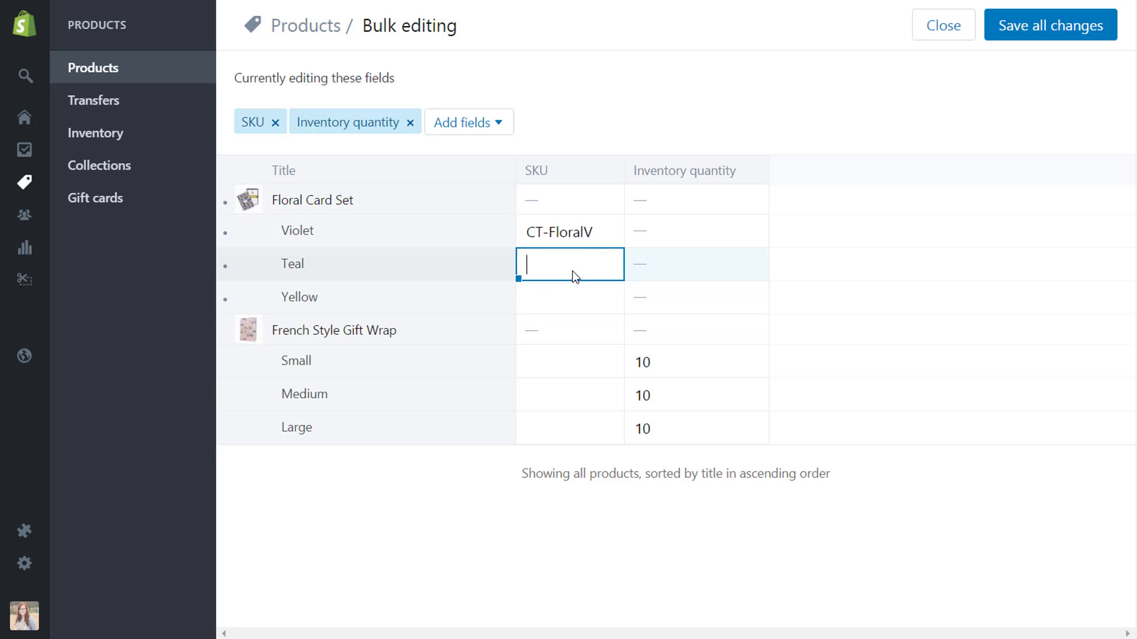
text(CT-FloralT)
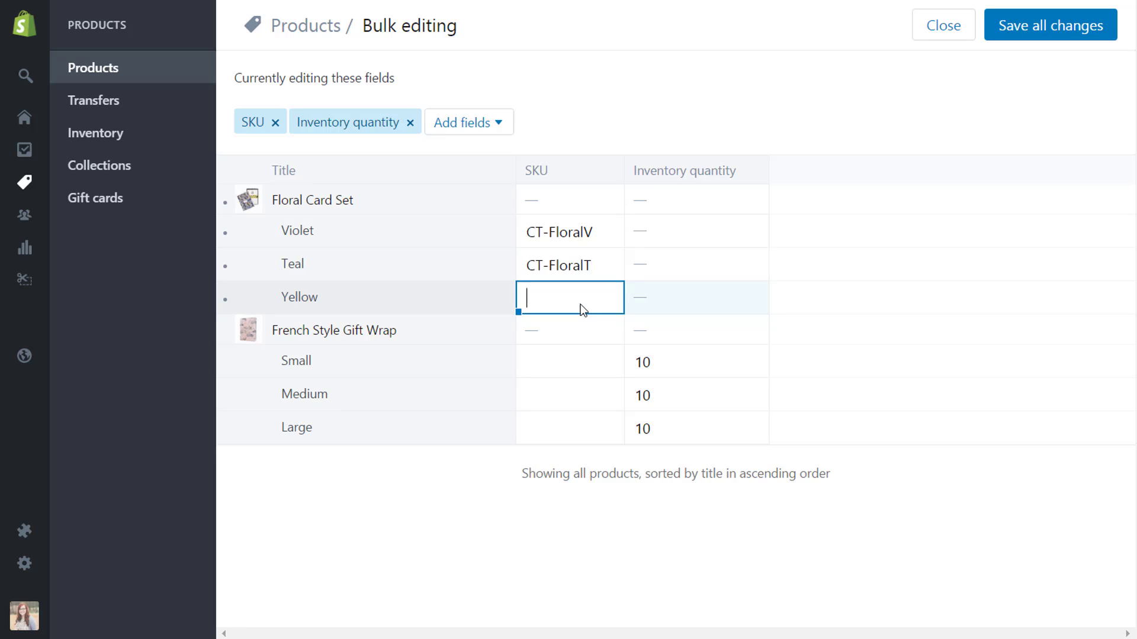
text(CT-FloralY)
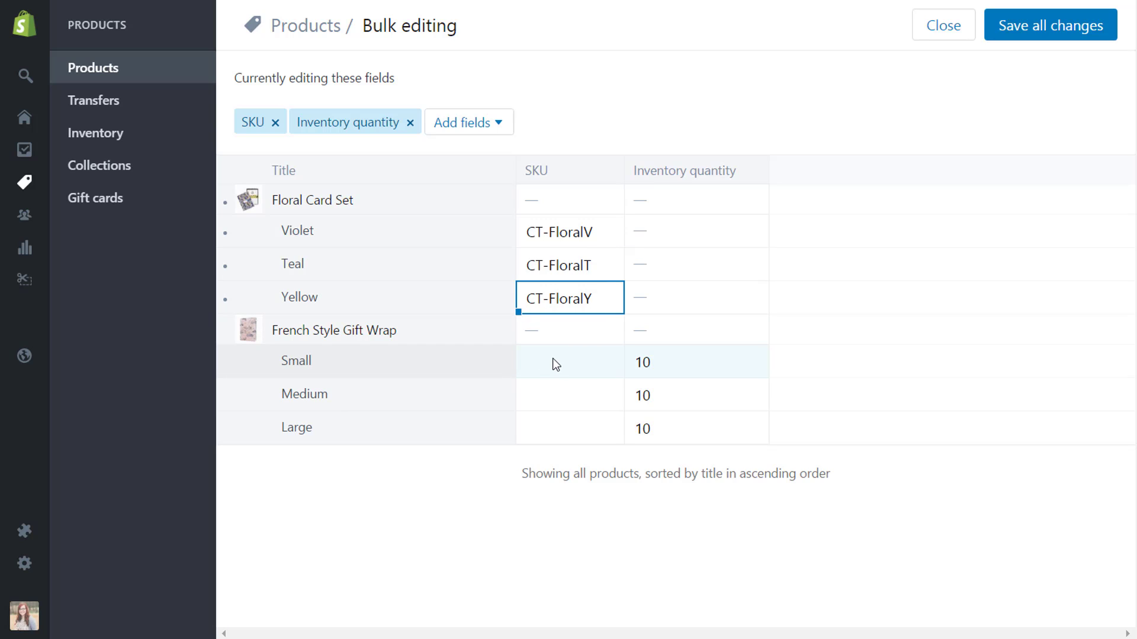
- Give the French Style Gift Wrap variants SKUs CT-FrenchS, CT-FrenchM and CT-FrenchL
text(c)
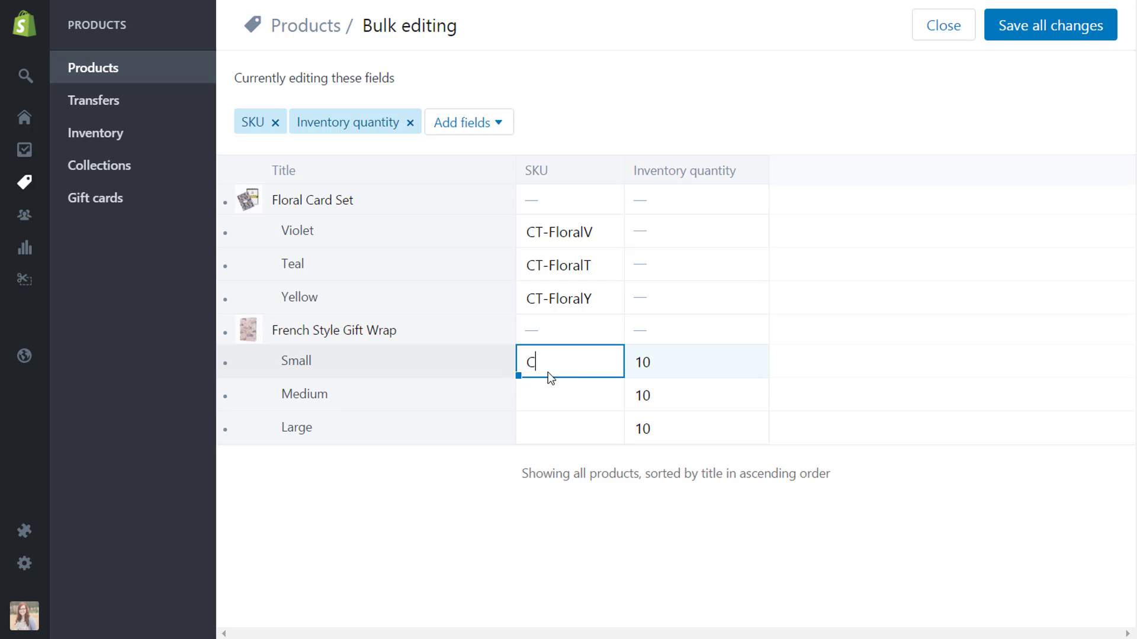
text(CT-)
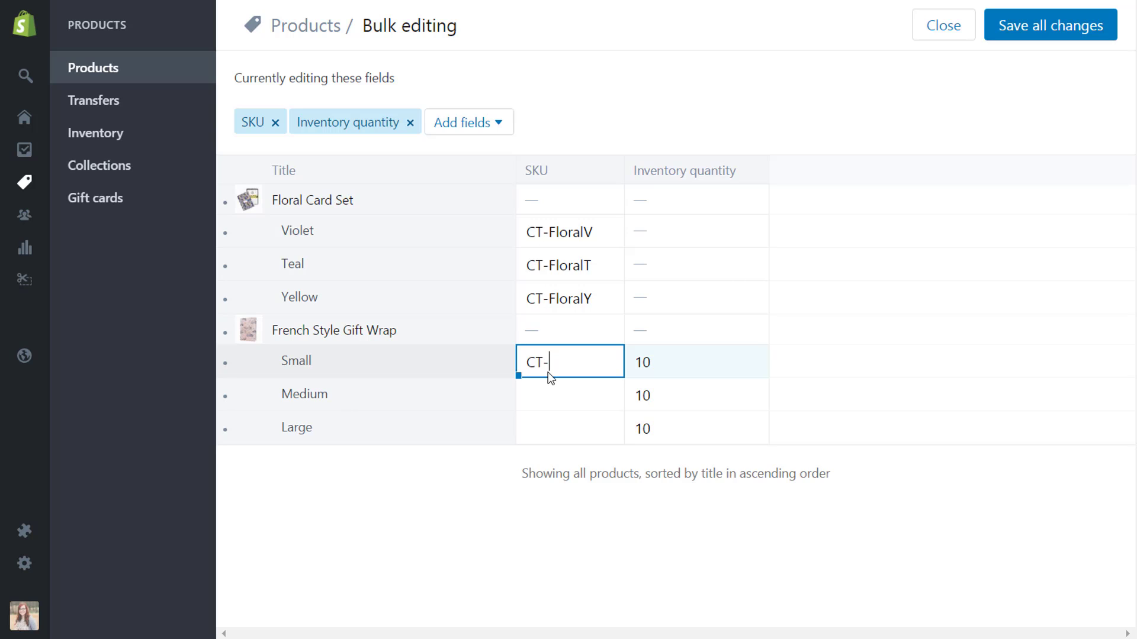
text(French)
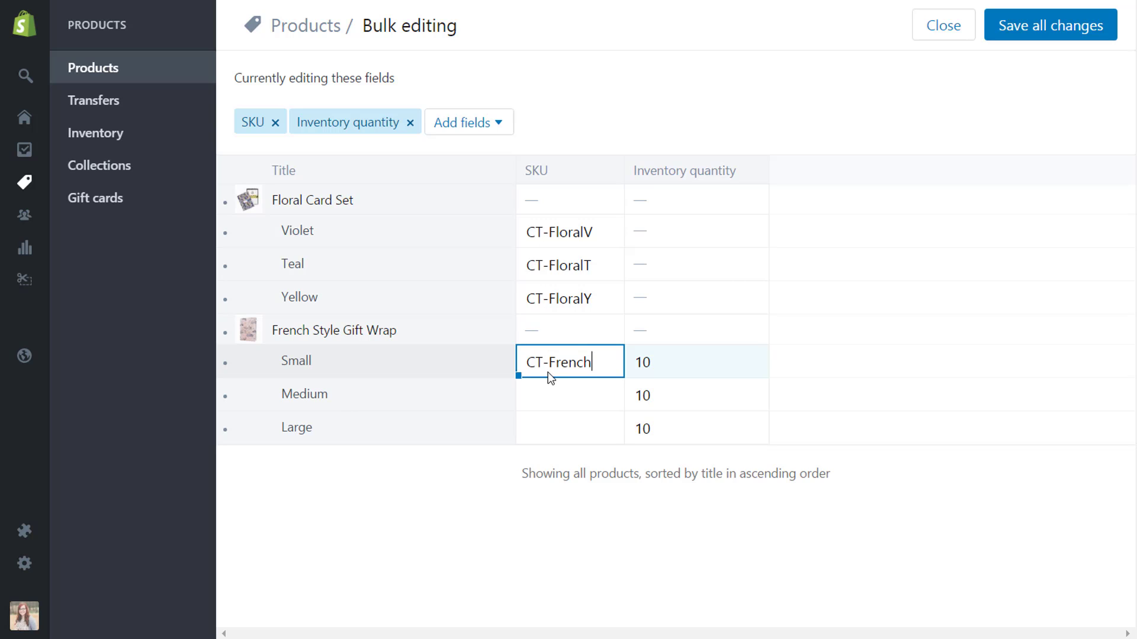
text(S)
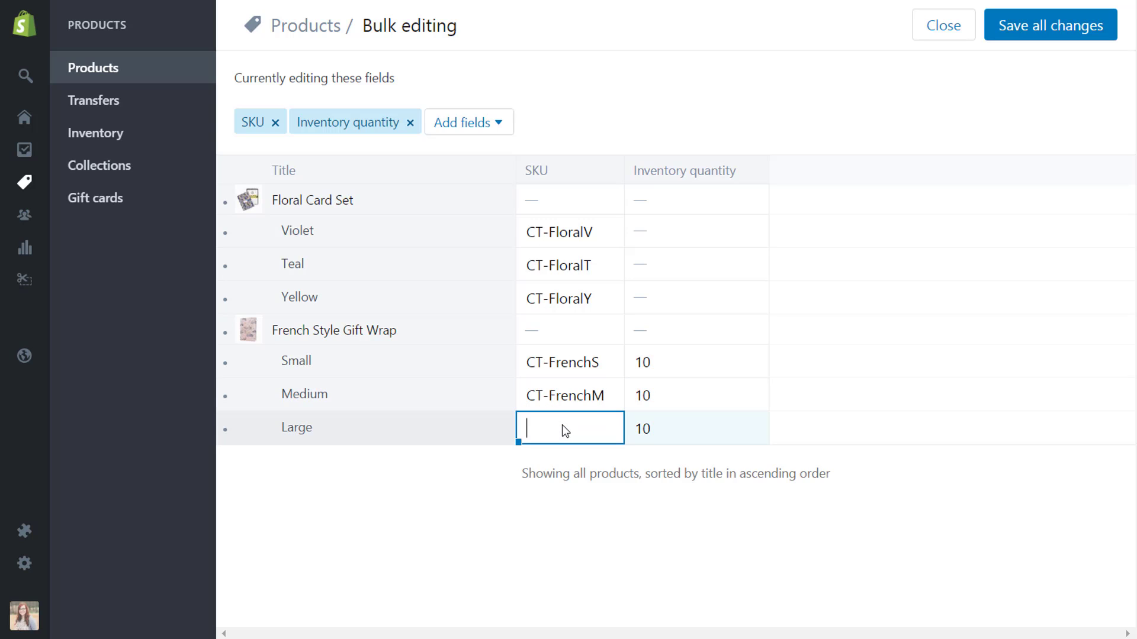
text(CT-FrenchL)
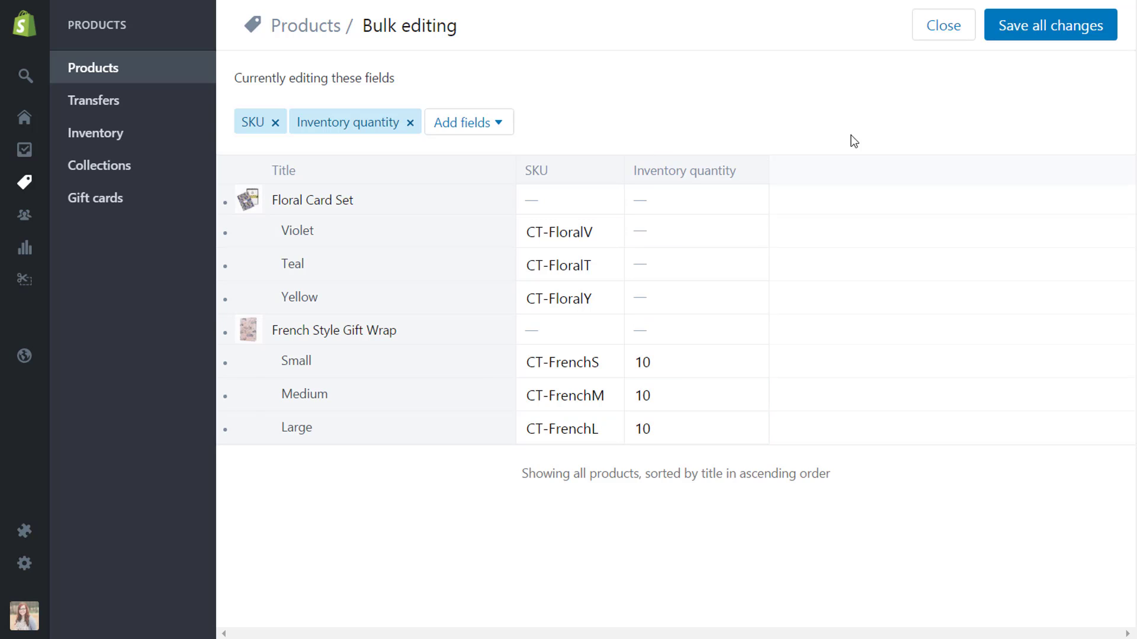
mouse_move(981, 76)
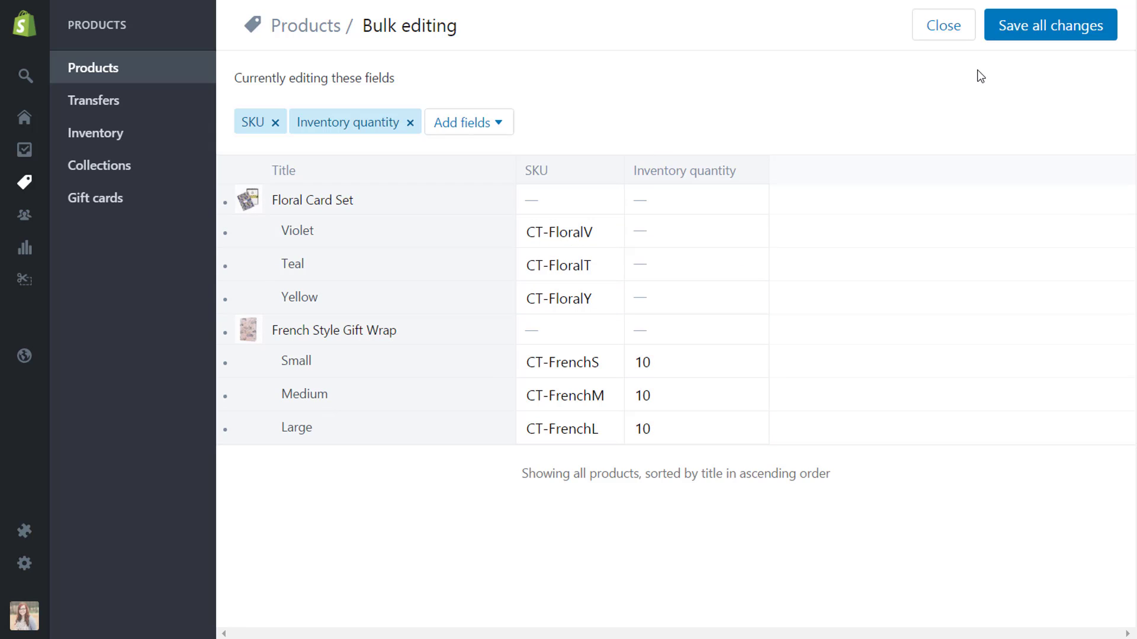
mouse_move(311, 186)
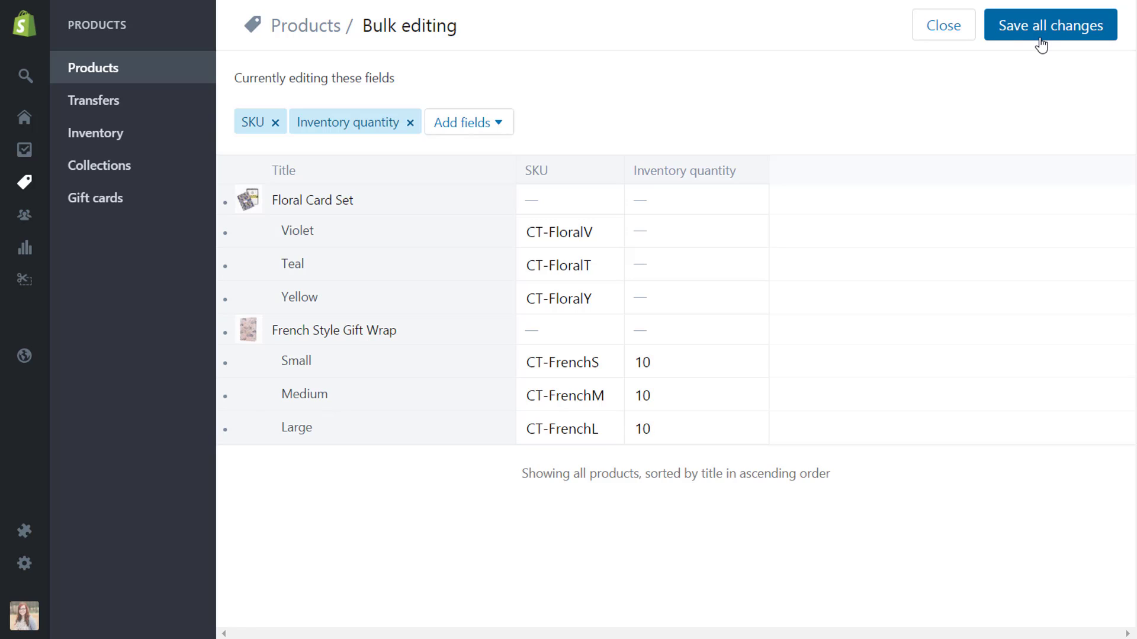
- Save all changes to commit the six SKU codes and inventory quantities
click(1051, 25)
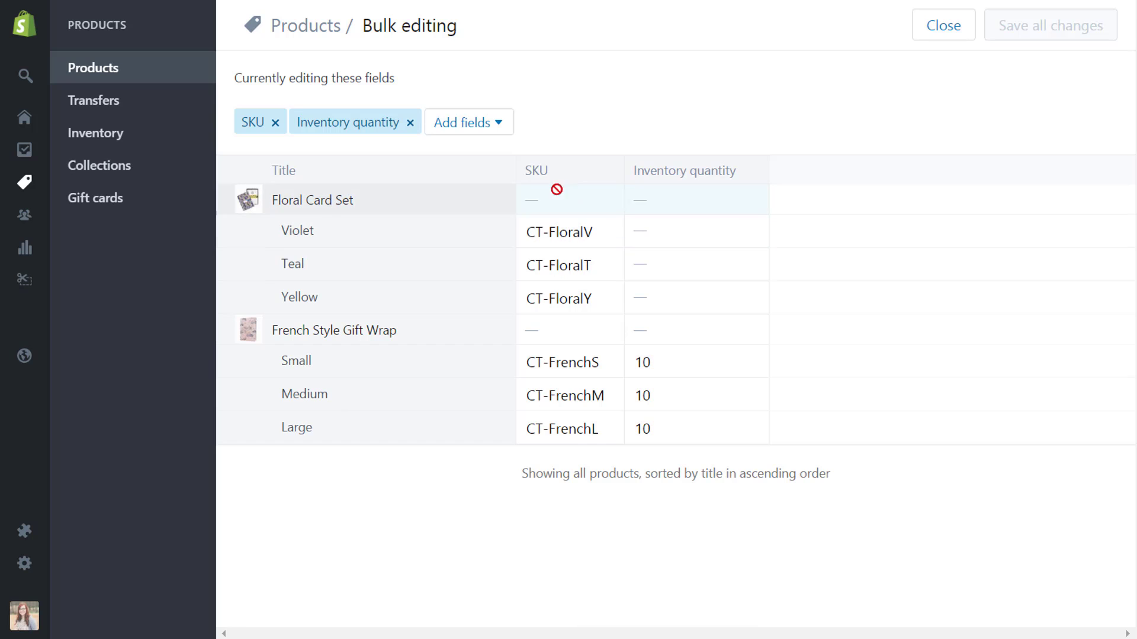
- Add the Tags column and tag Floral Card Set with floral and card set
click(468, 122)
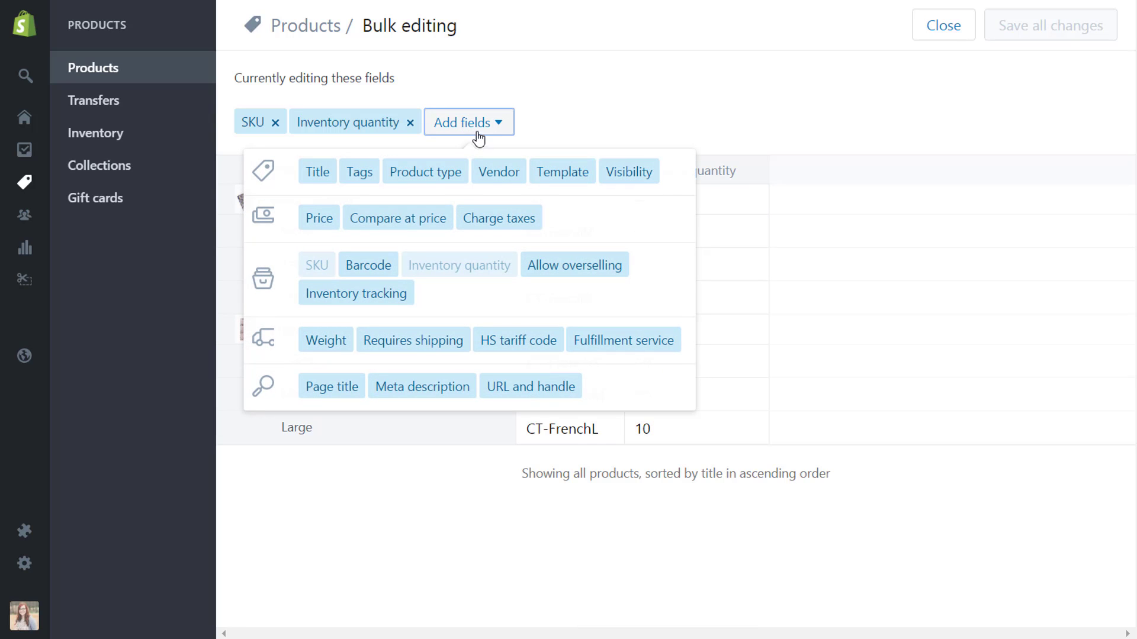
mouse_move(363, 182)
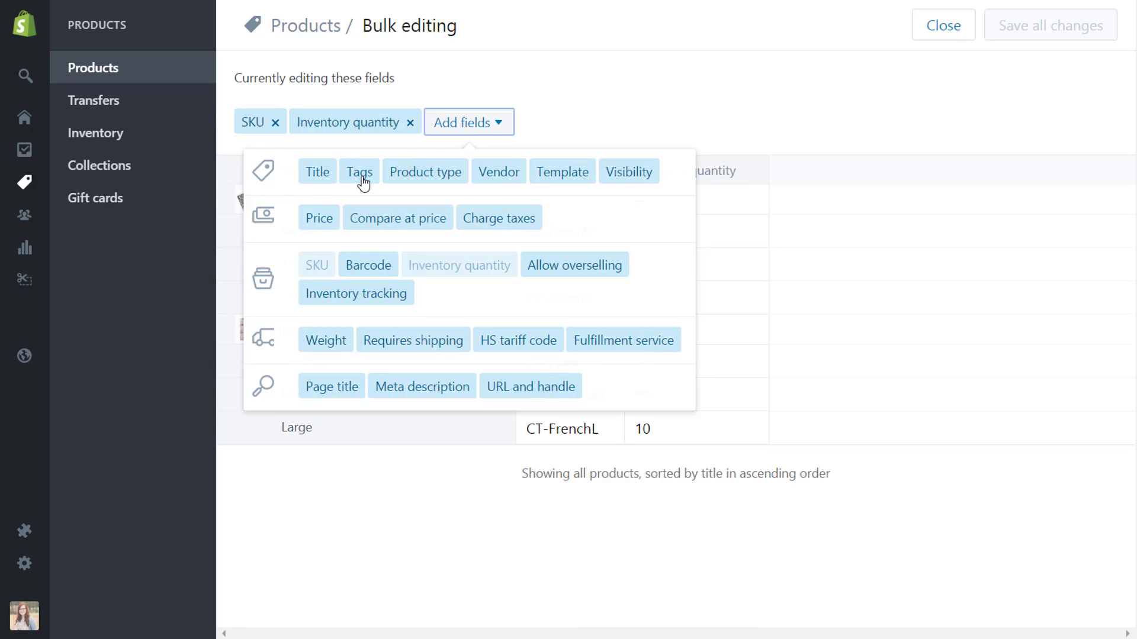
click(358, 172)
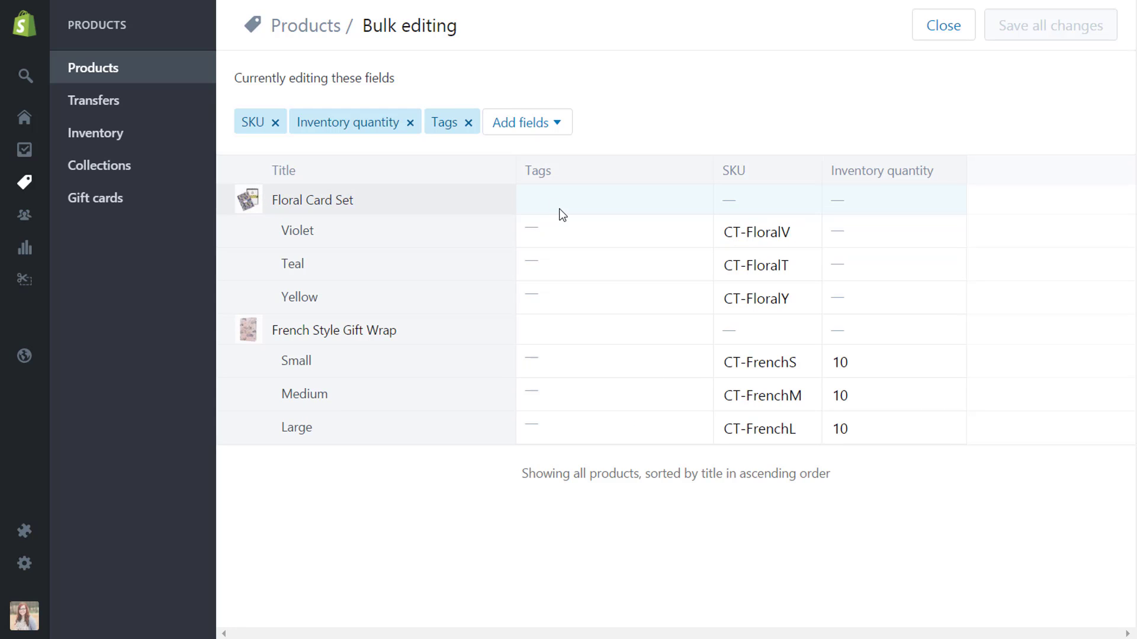
click(613, 199)
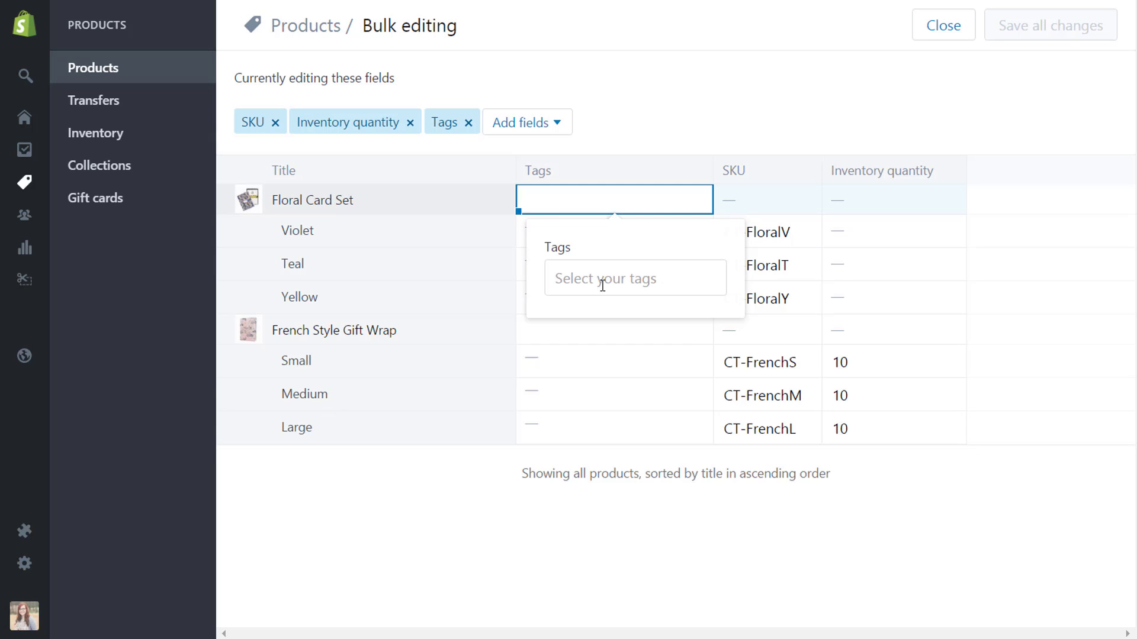
mouse_move(605, 284)
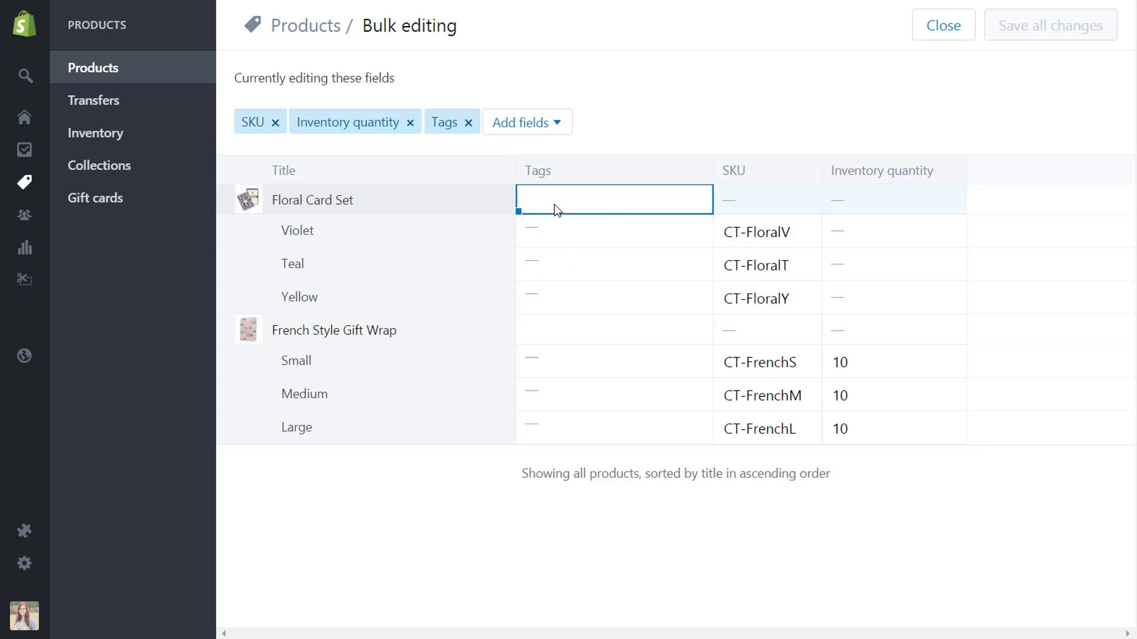
click(613, 199)
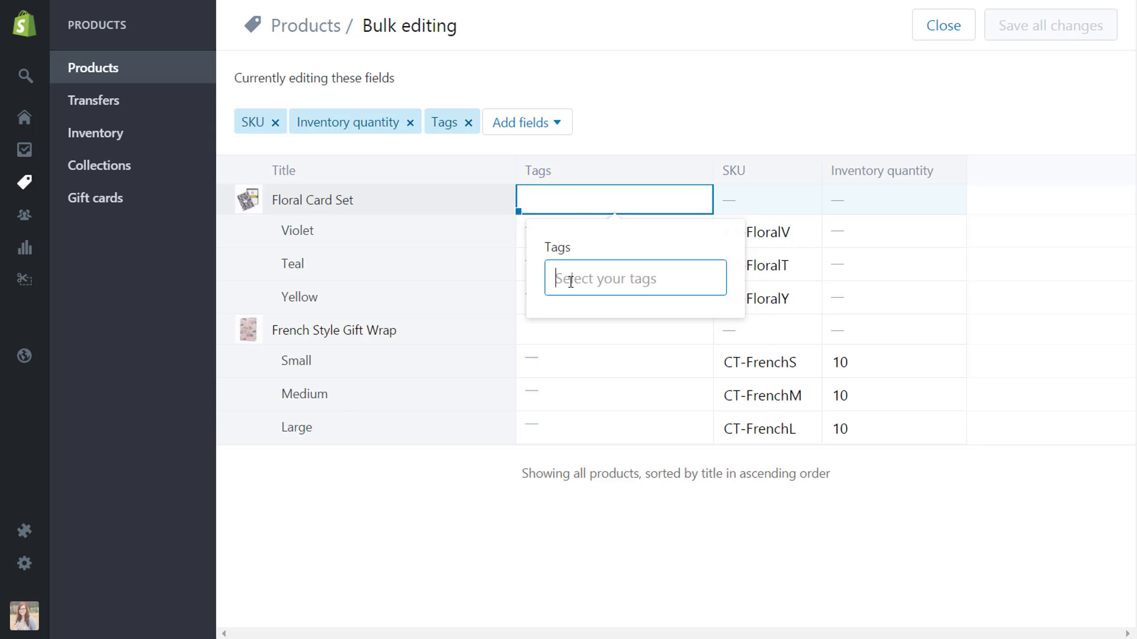
text(floral)
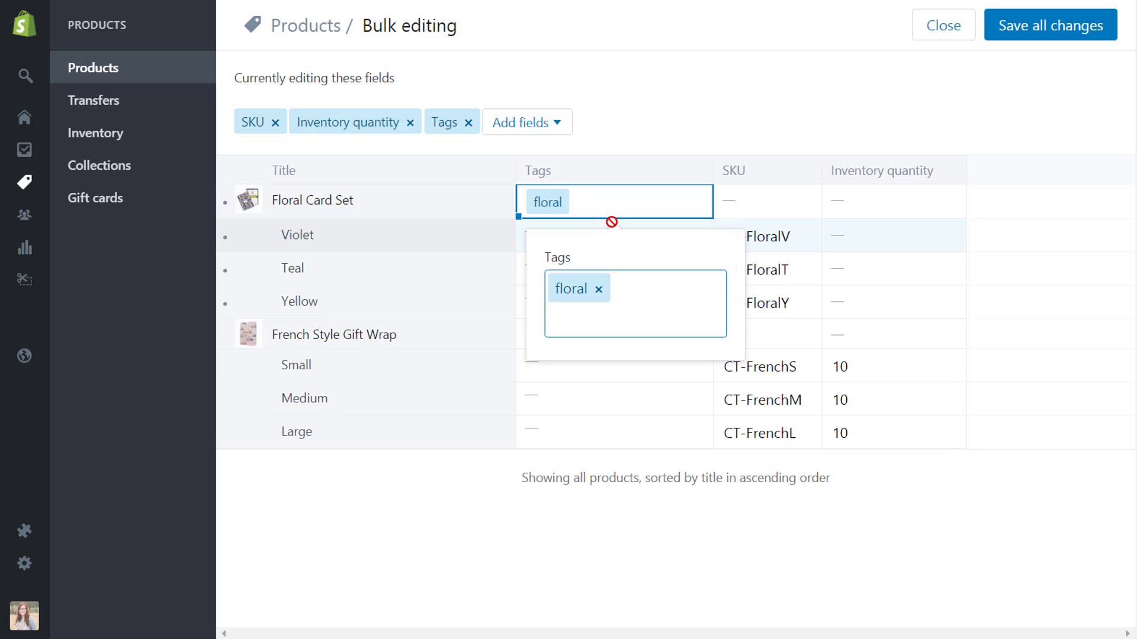
text(card set)
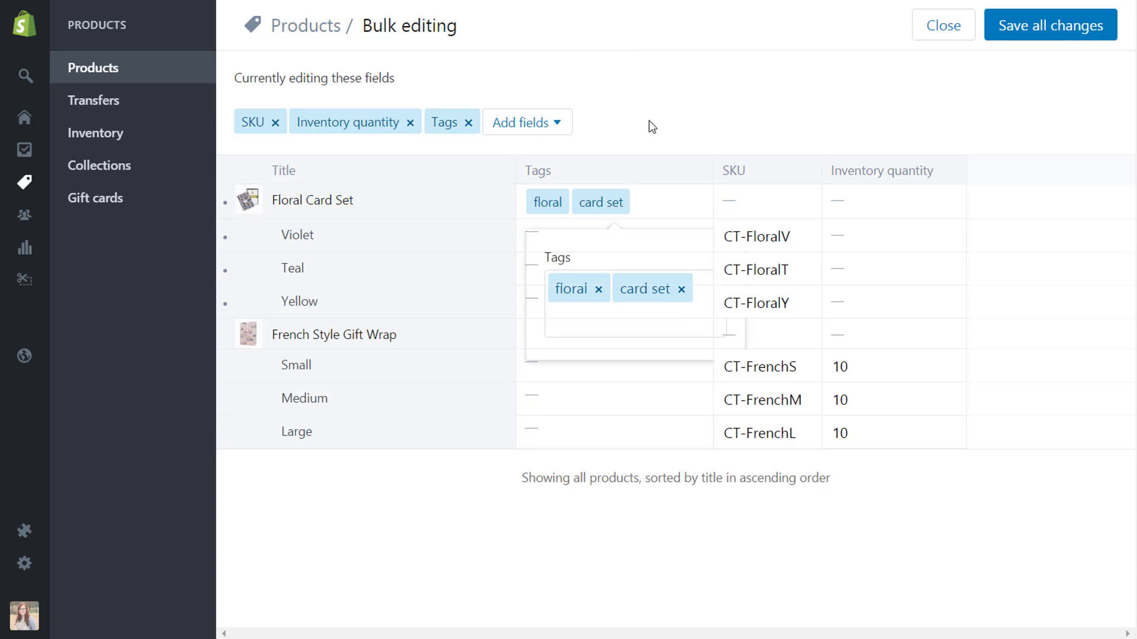
- Tag French Style Gift Wrap with french and gift wrap
click(612, 334)
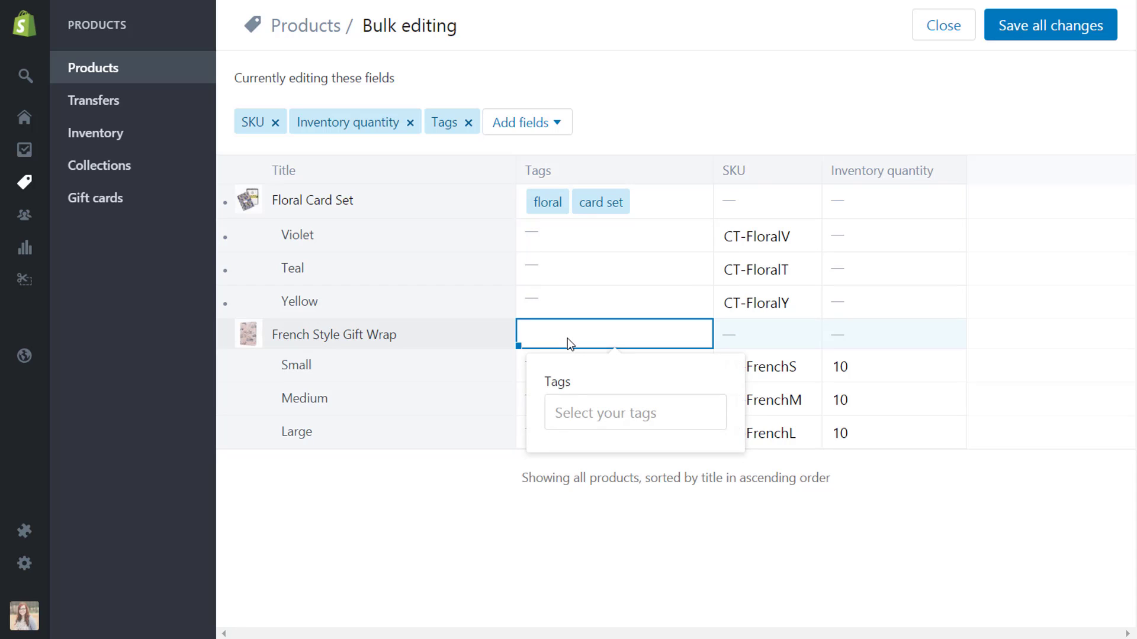
click(634, 412)
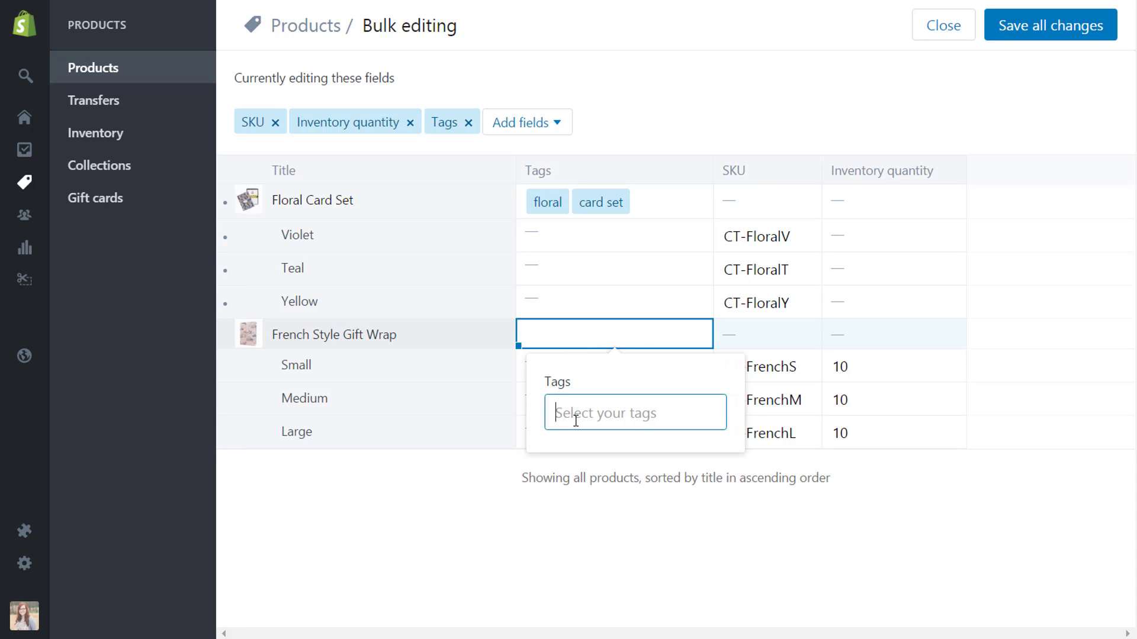
text(french)
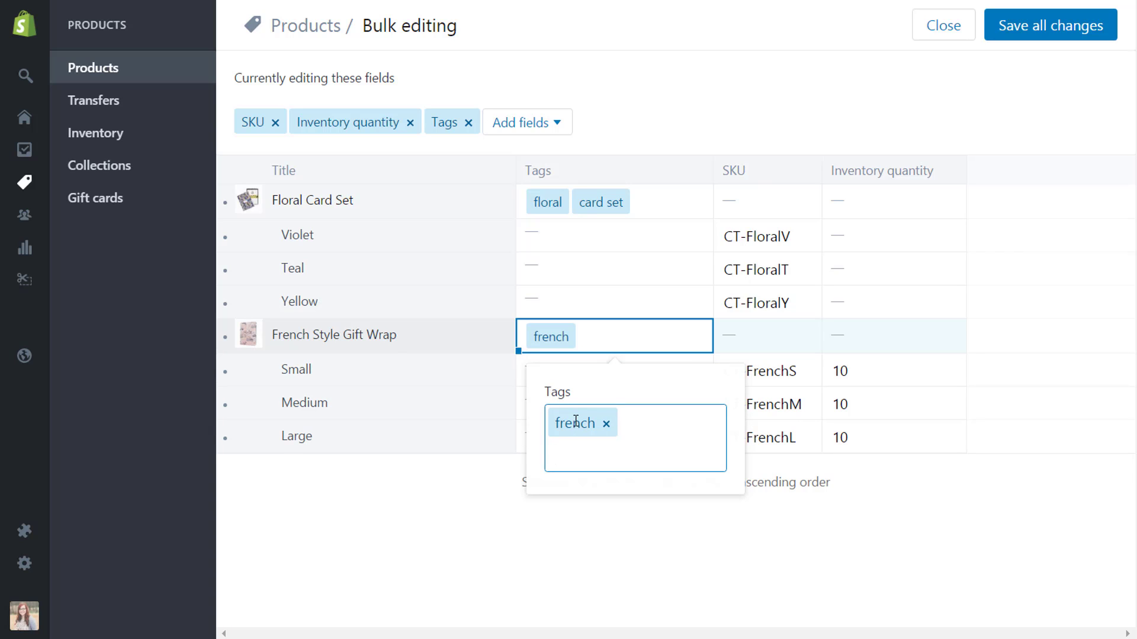
text(gift wra)
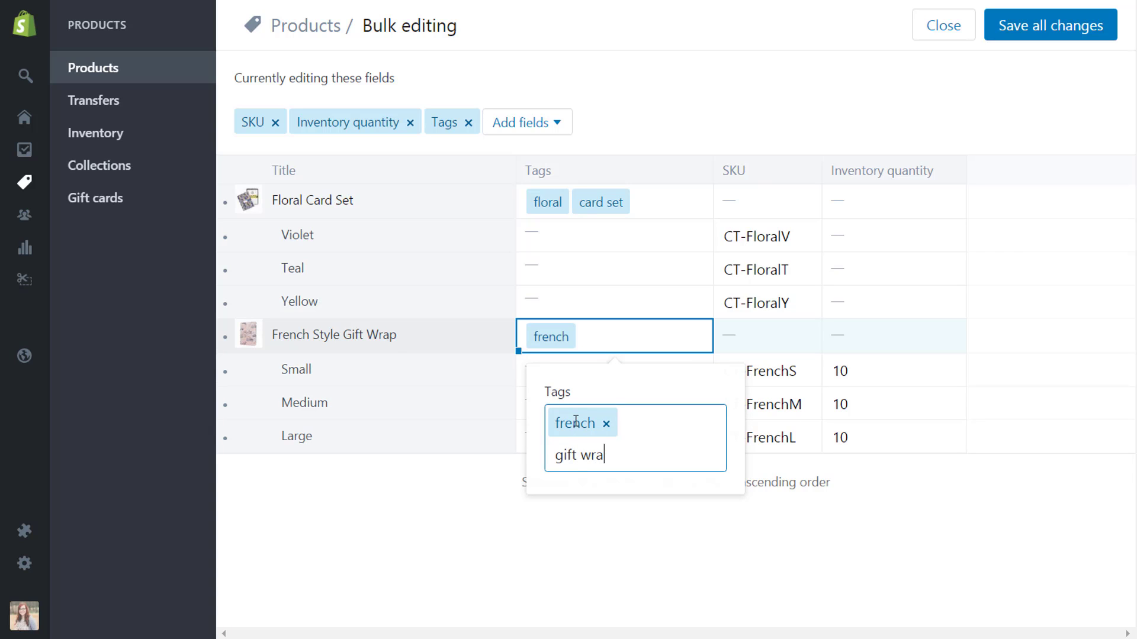
key(enter)
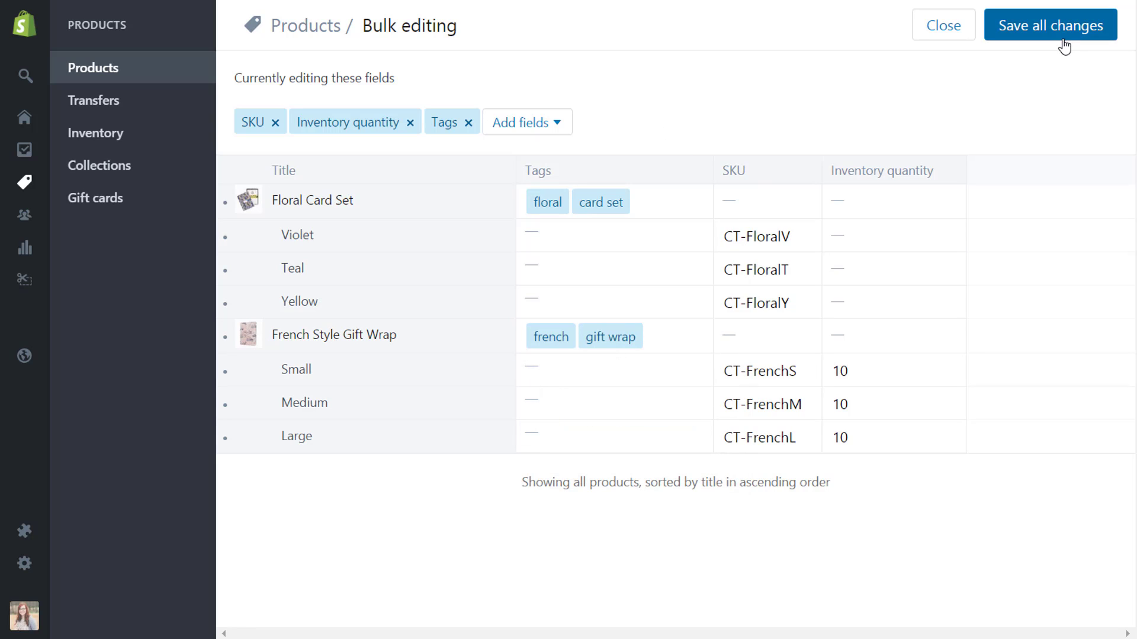
- Save the new tags for both products and reopen the Add fields list
click(1050, 25)
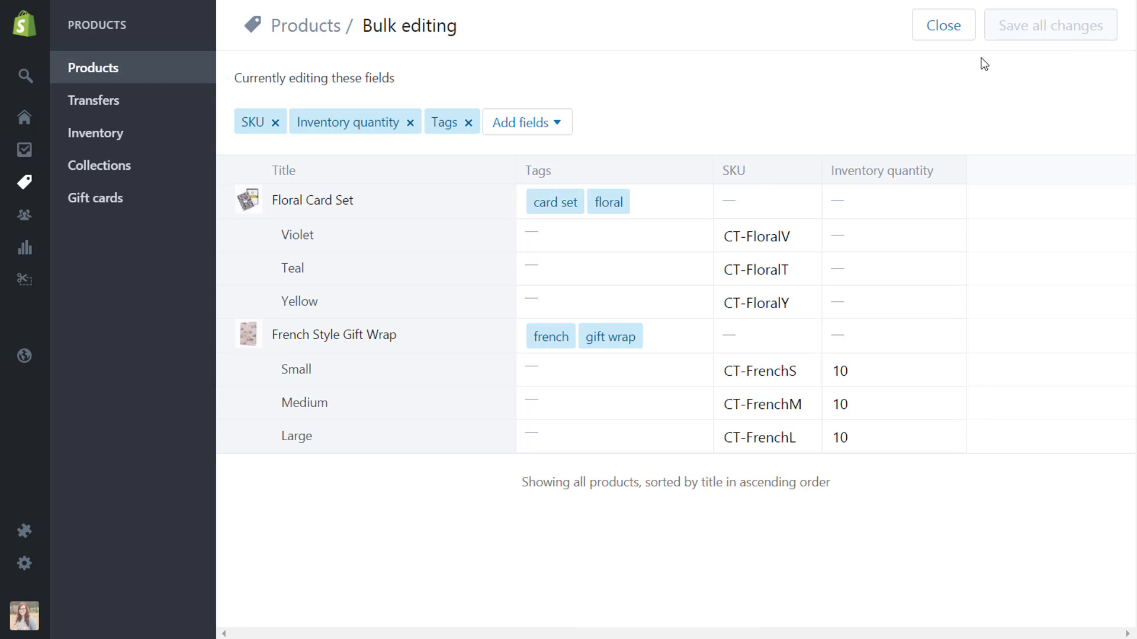
mouse_move(958, 84)
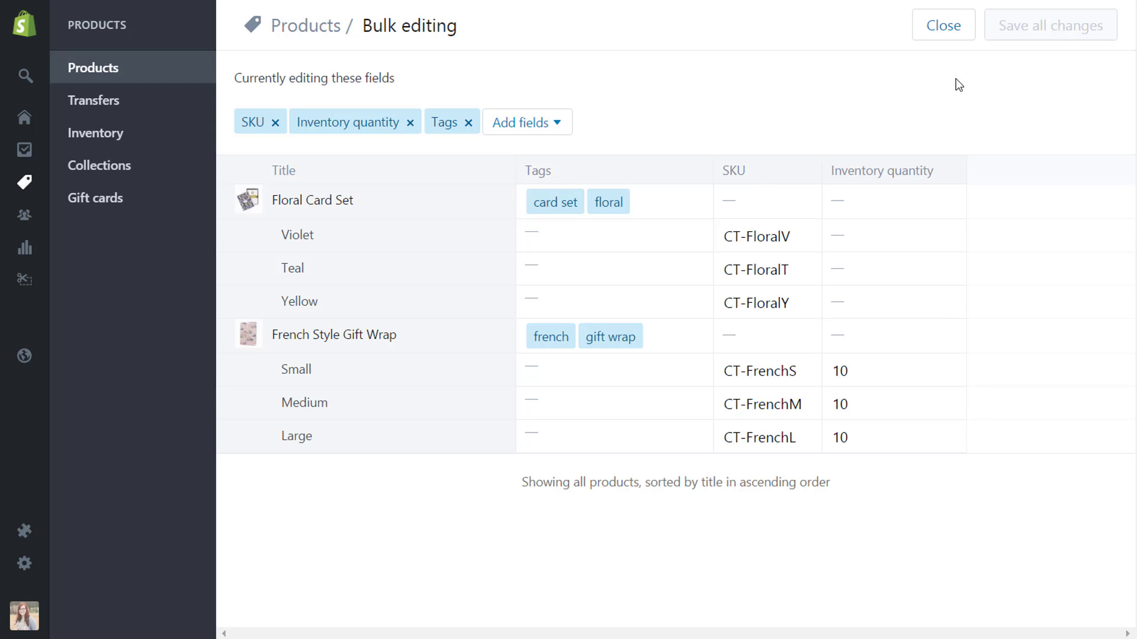
mouse_move(1103, 207)
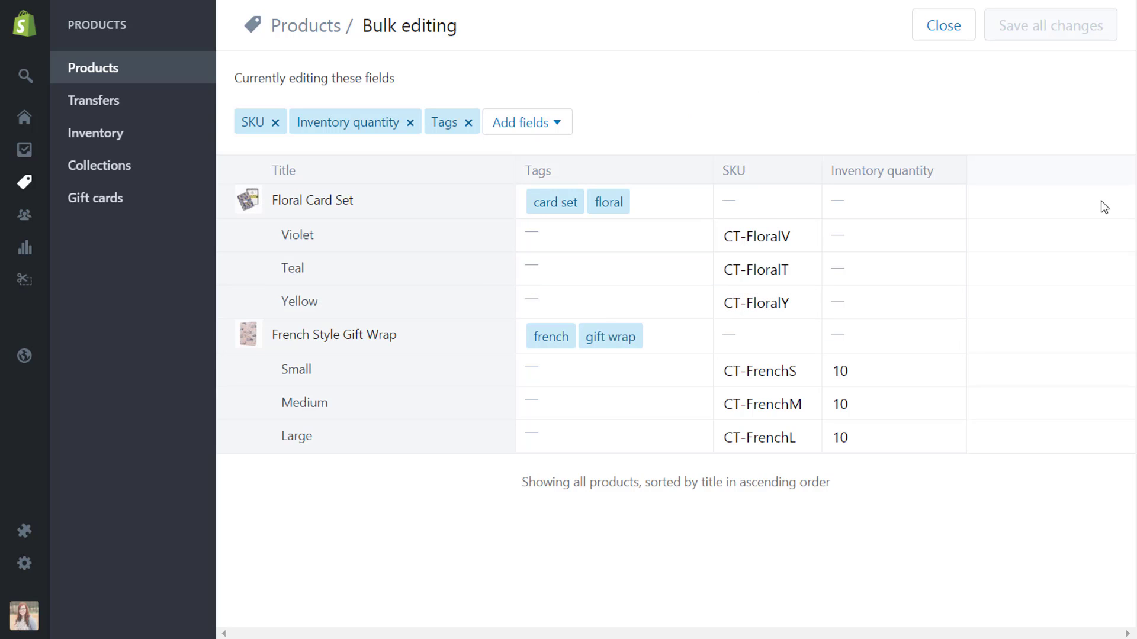
mouse_move(1086, 234)
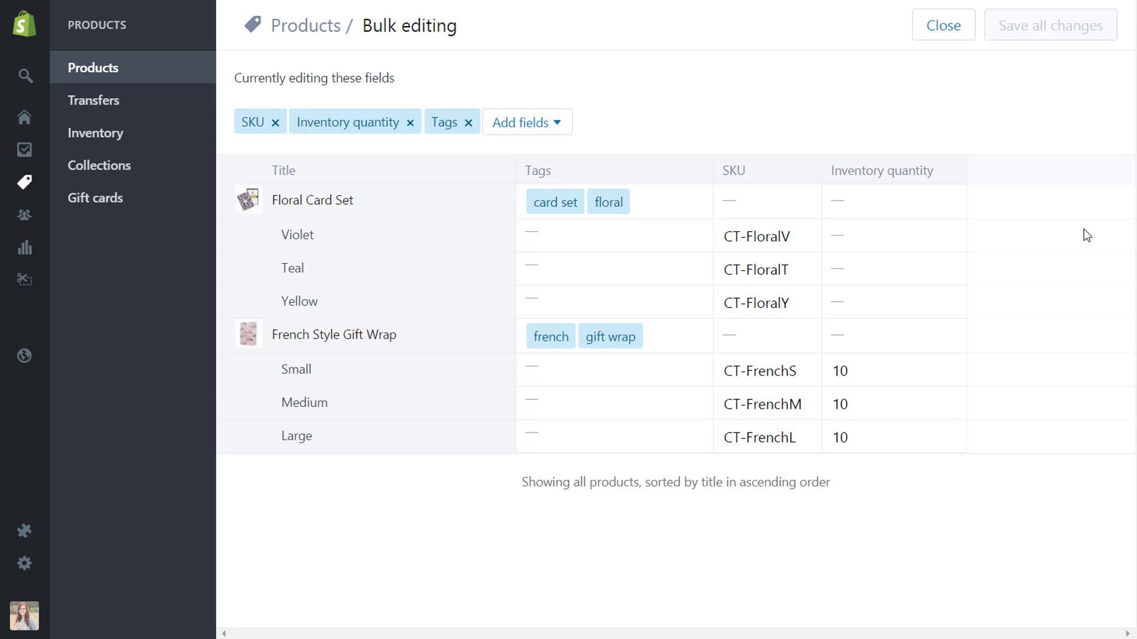
click(521, 122)
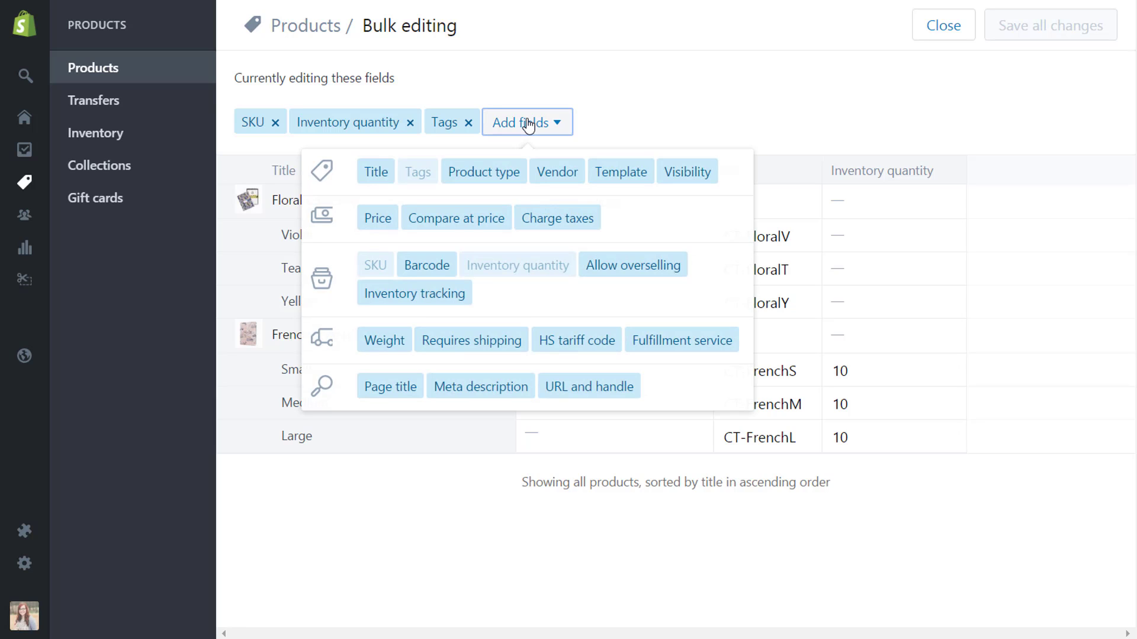
mouse_move(661, 231)
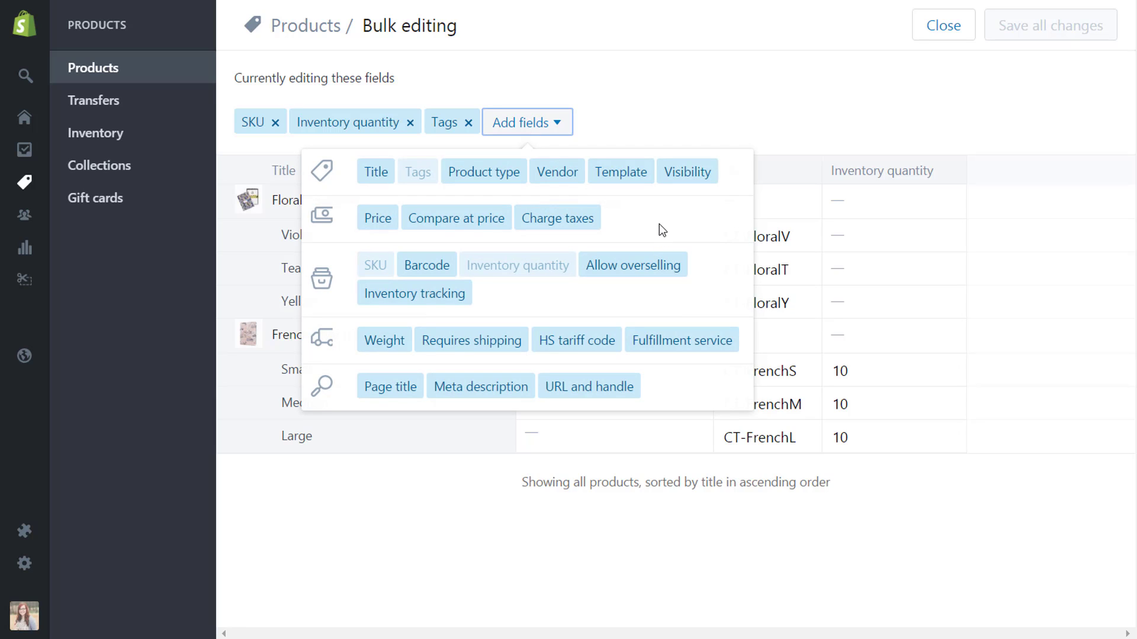